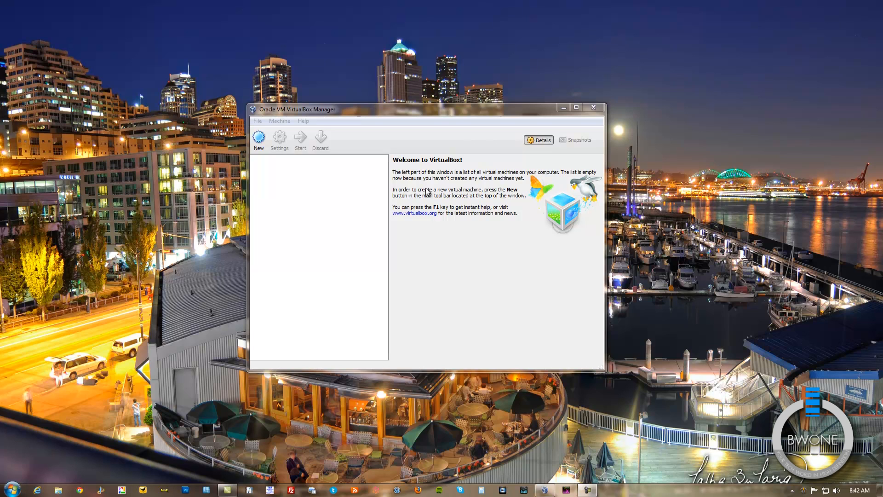
pyautogui.moveTo(258, 140)
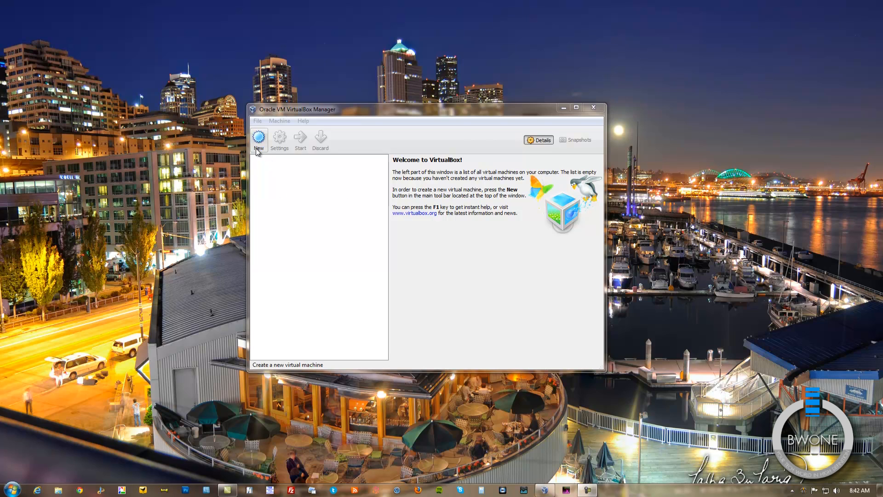
# Start a new VM named 'Windows 8 Dev Preview', version Windows 7 (64 bit).
pyautogui.click(258, 140)
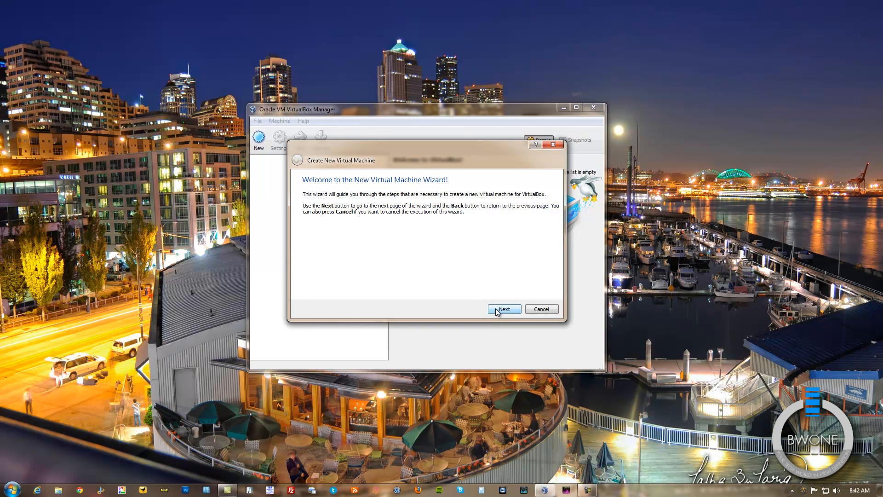
pyautogui.click(503, 308)
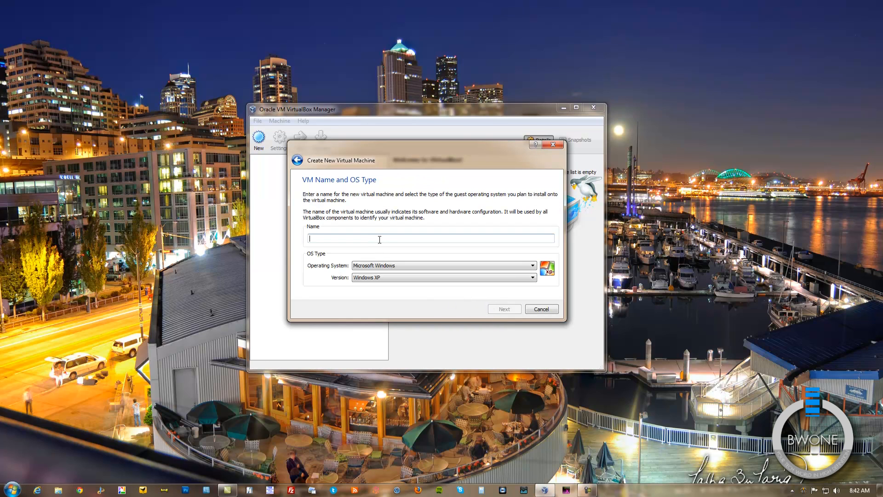
pyautogui.write('Windows 8 Dev Preview')
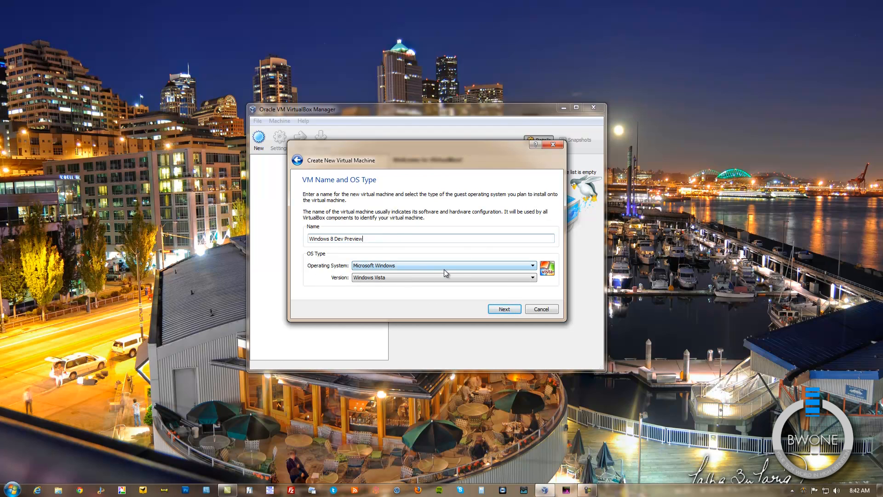
pyautogui.click(532, 277)
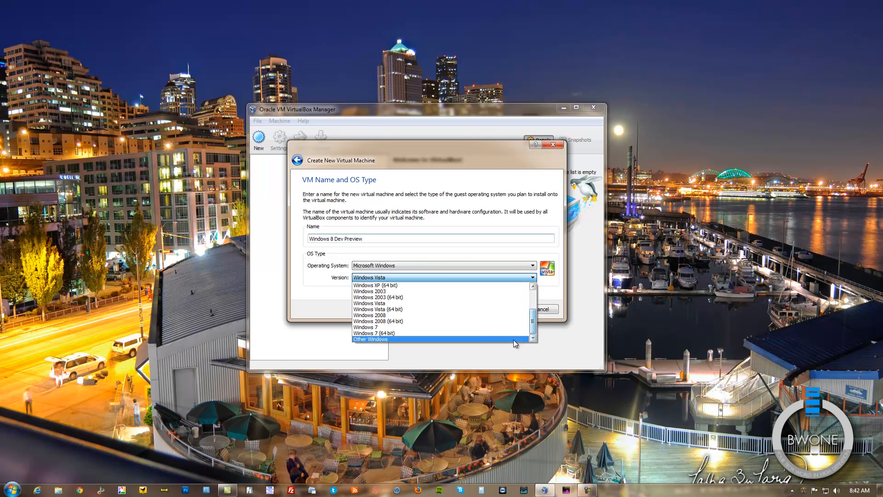
pyautogui.click(374, 333)
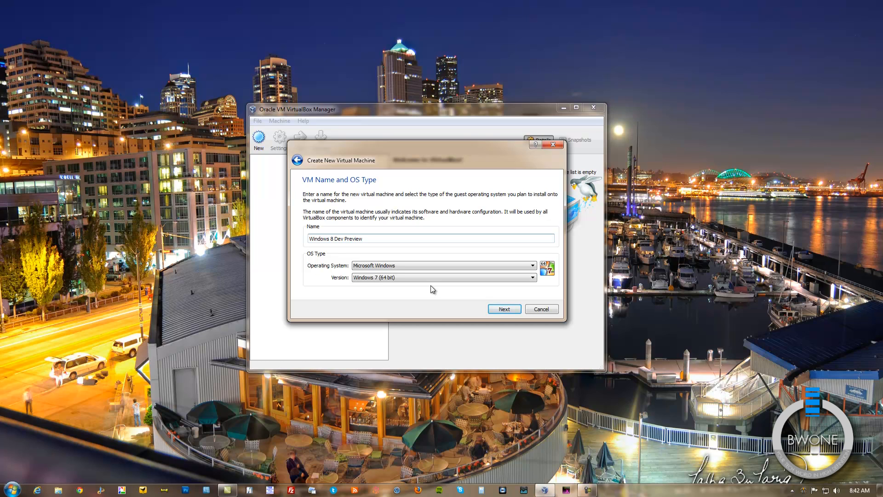
pyautogui.moveTo(363, 248)
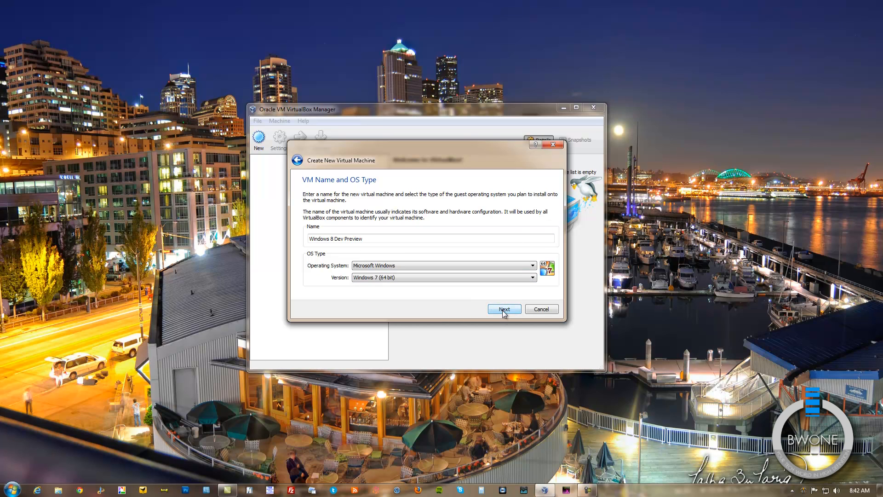
# Set the machine's base memory to 2048 MB.
pyautogui.click(504, 308)
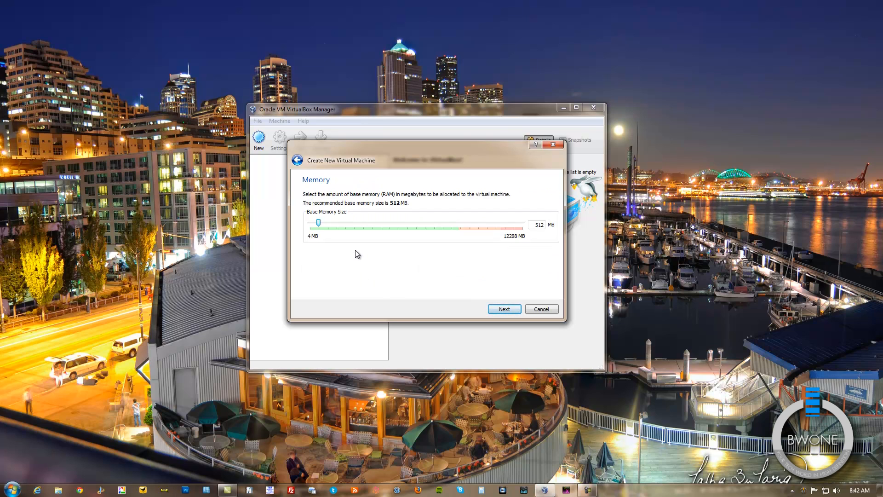
pyautogui.moveTo(397, 253)
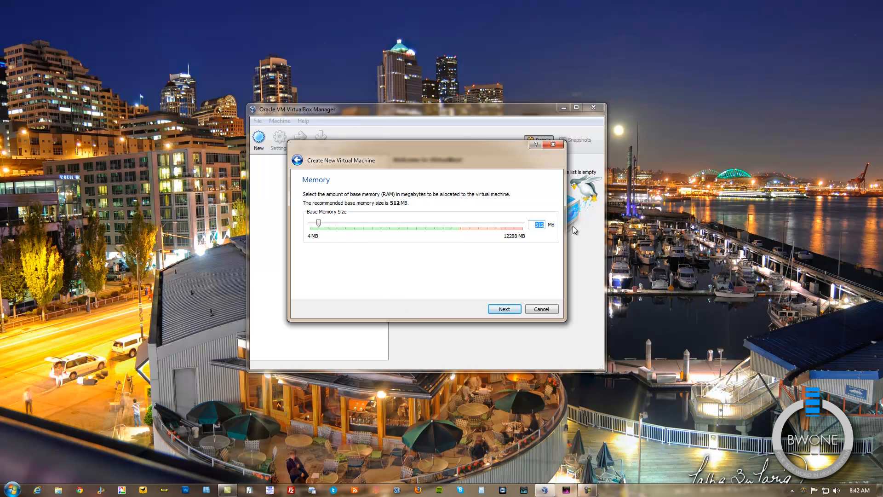
pyautogui.moveTo(318, 223); pyautogui.dragTo(344, 223)
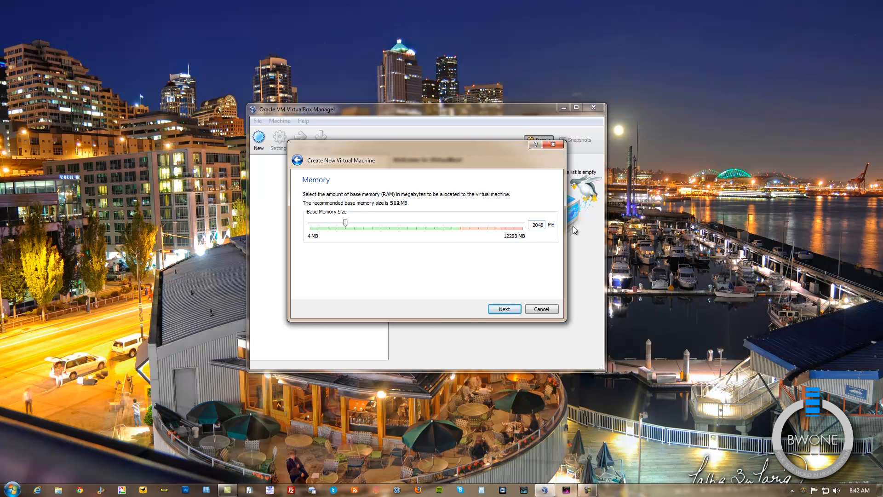
pyautogui.click(502, 308)
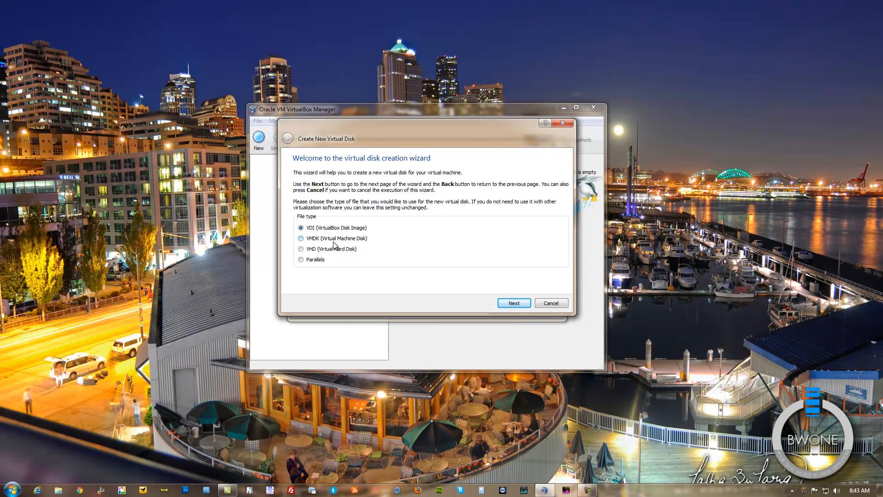
pyautogui.moveTo(334, 241)
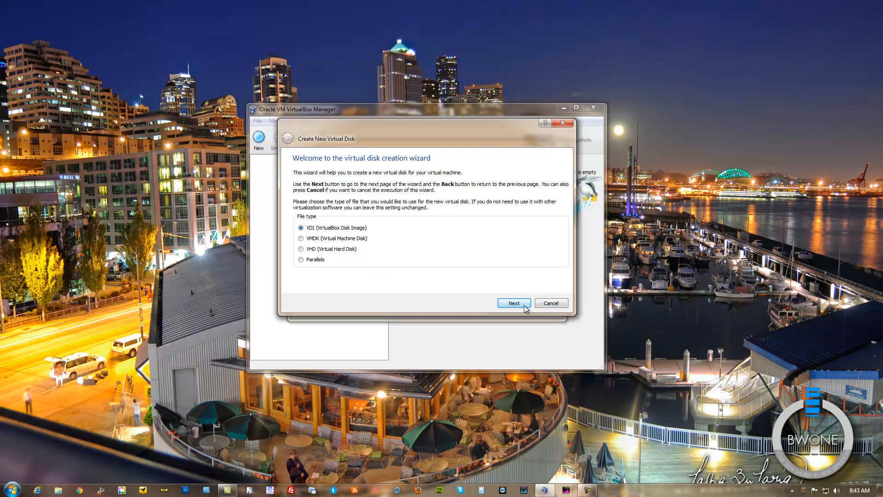
# Create a dynamically allocated 20 GB VDI disk using the wizard defaults.
pyautogui.click(513, 302)
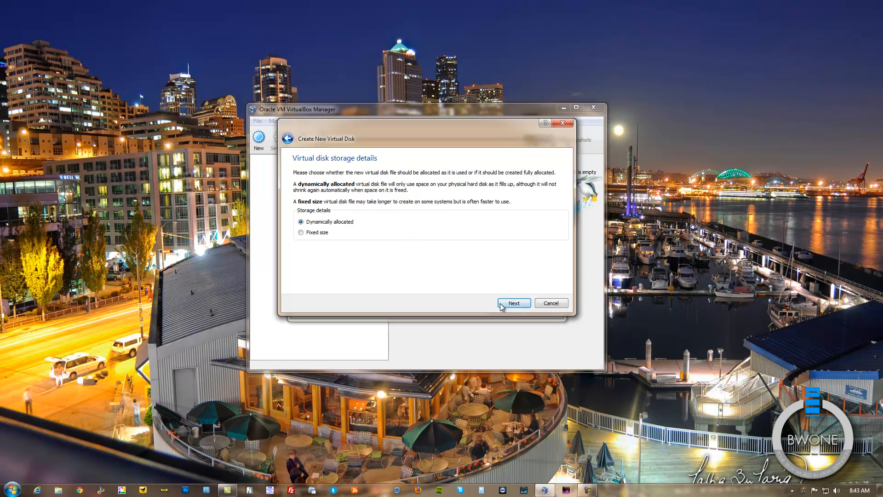
pyautogui.click(514, 303)
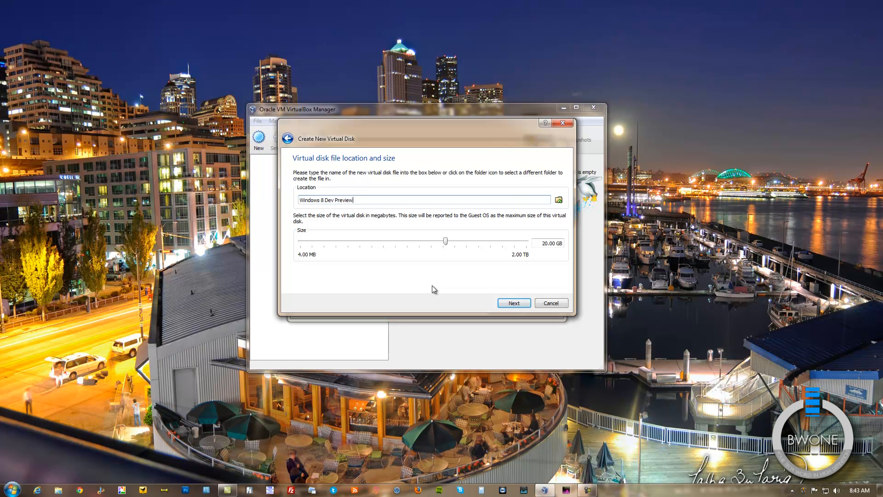
pyautogui.click(513, 303)
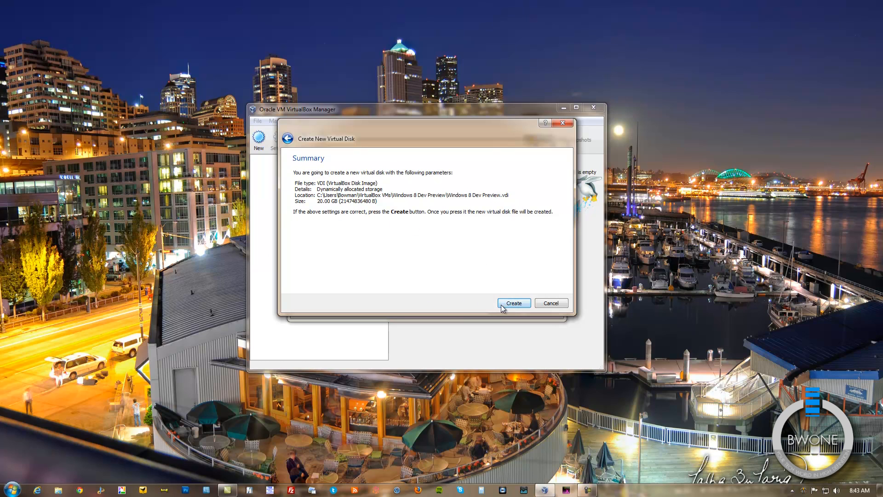
pyautogui.click(513, 303)
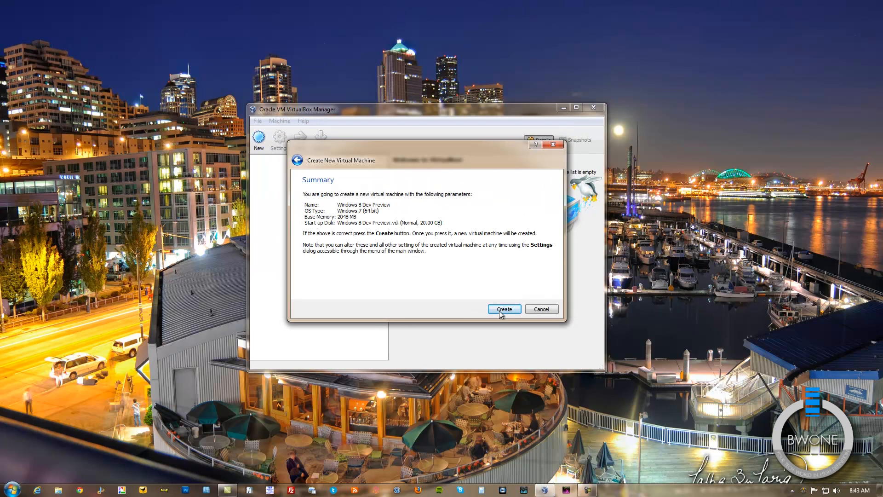
# Finish creating the Windows 8 Dev Preview machine and bring up its settings.
pyautogui.click(503, 309)
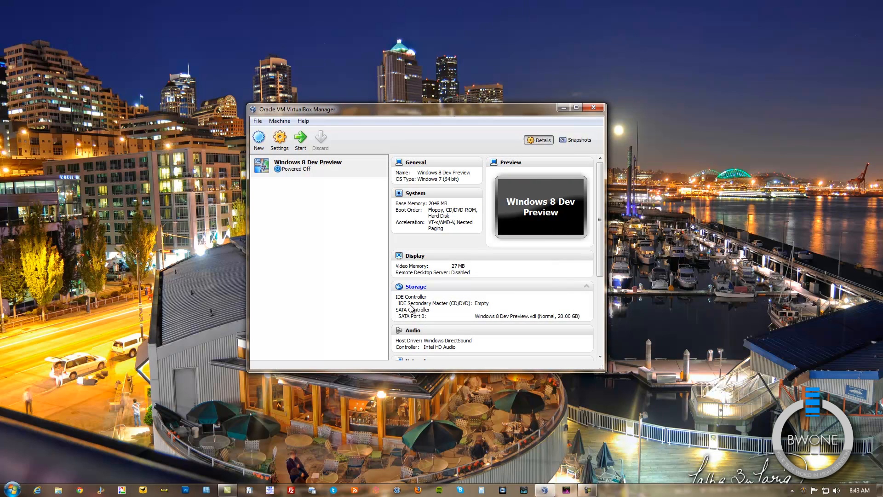
pyautogui.moveTo(332, 239)
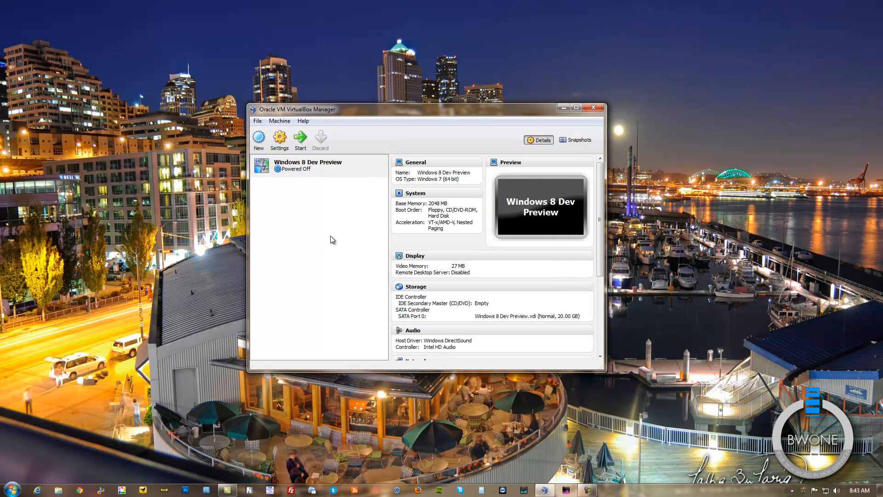
pyautogui.click(318, 165)
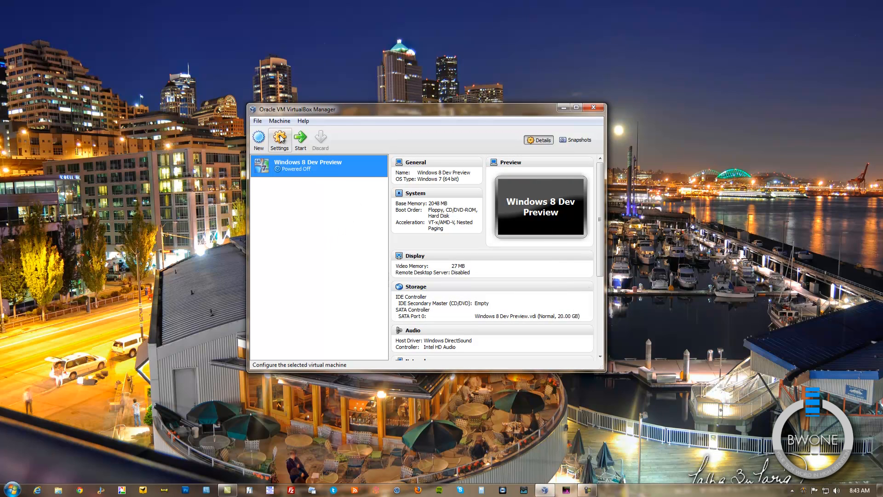
pyautogui.click(280, 140)
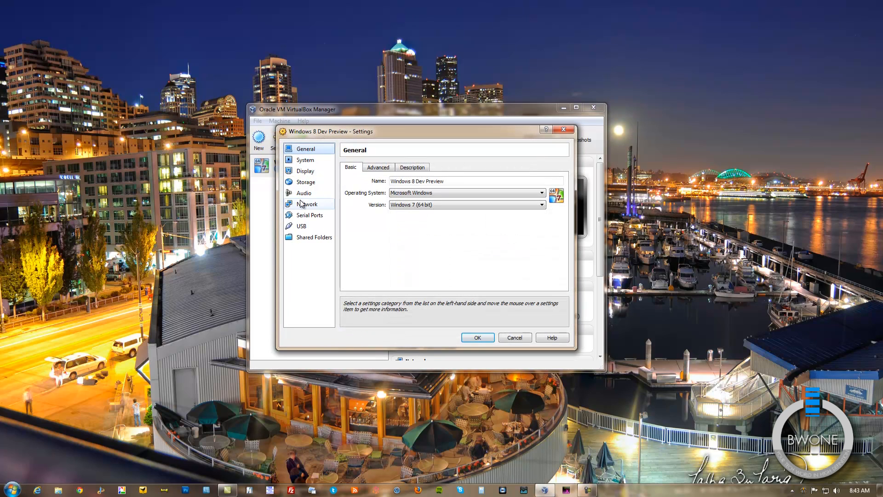
# In System settings, choose a chipset and raise the processor count to 4.
pyautogui.click(378, 166)
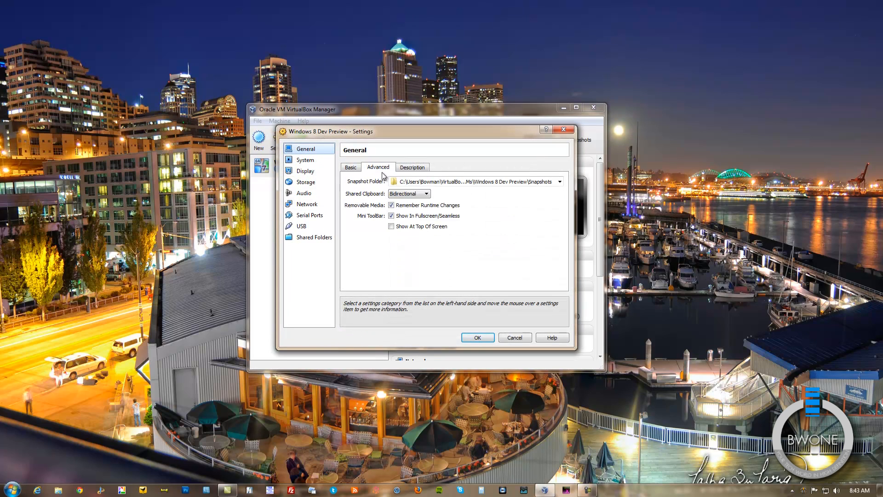
pyautogui.click(305, 160)
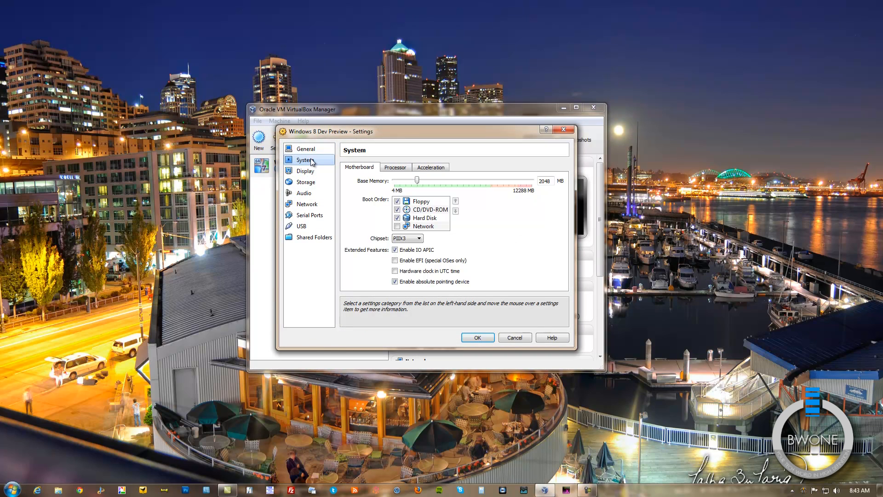
pyautogui.click(419, 237)
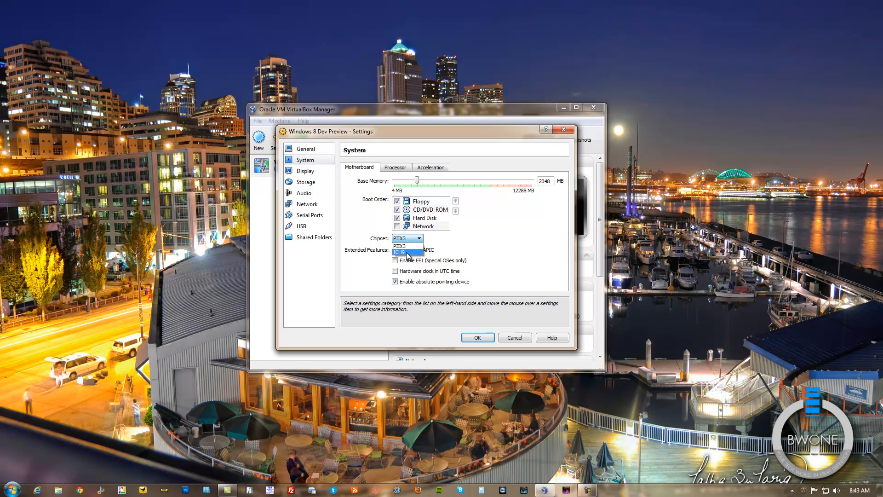
pyautogui.click(394, 168)
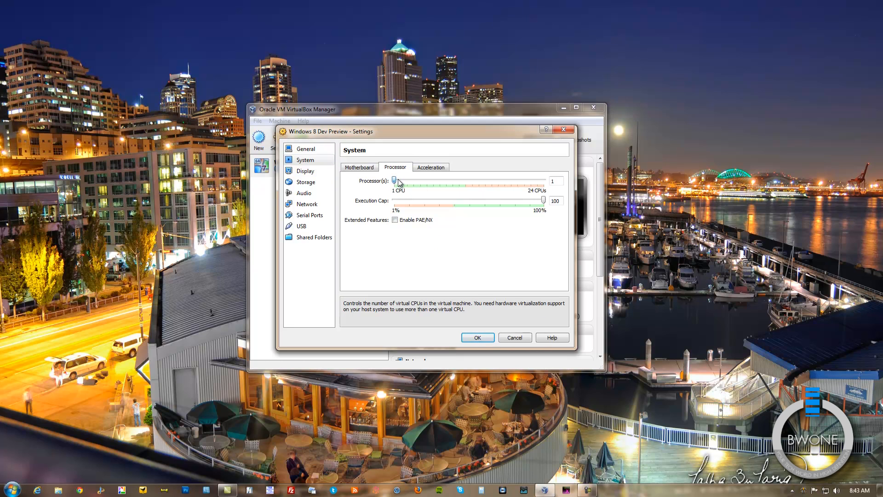
pyautogui.moveTo(394, 181); pyautogui.dragTo(406, 181)
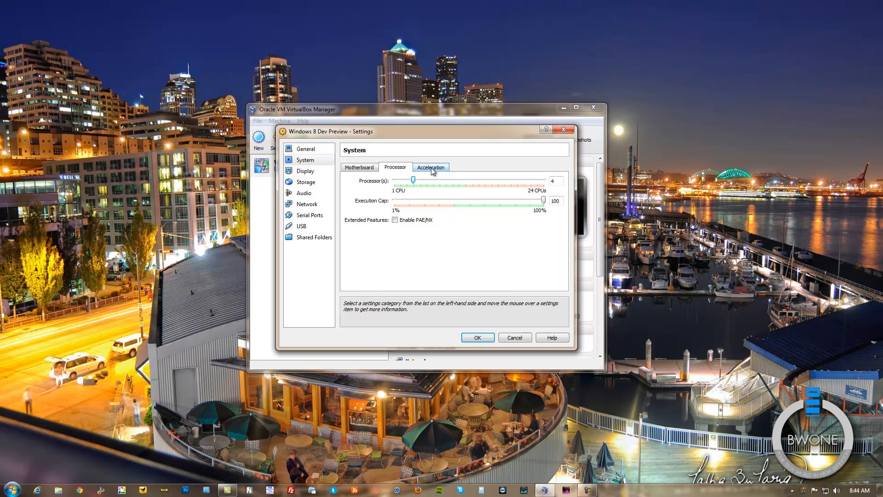
pyautogui.moveTo(284, 178)
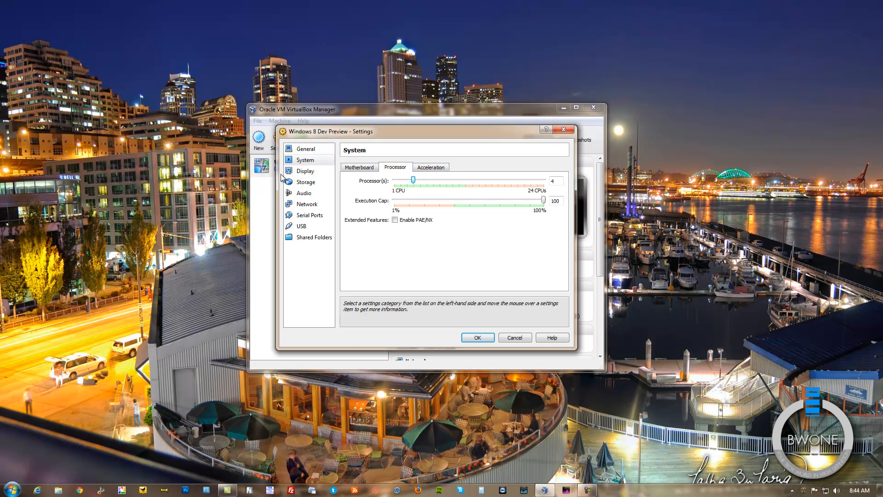
# Raise the display's video memory to 128 MB.
pyautogui.click(305, 171)
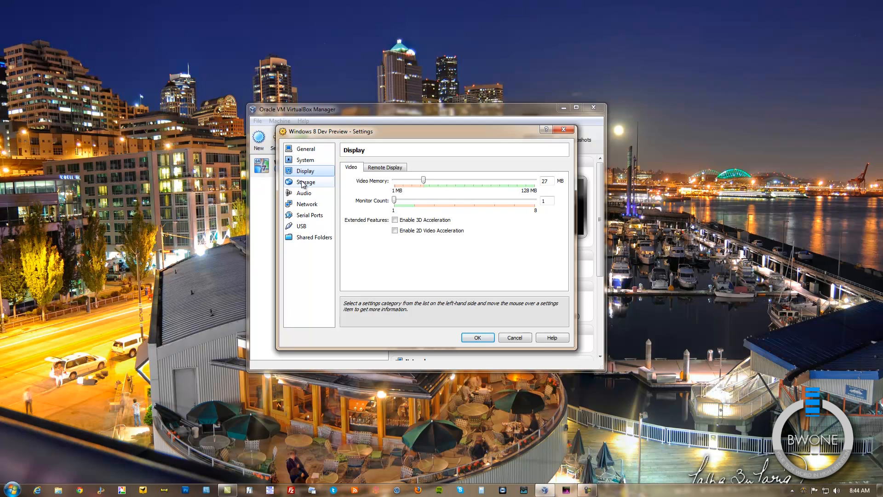
pyautogui.moveTo(423, 179); pyautogui.dragTo(432, 180)
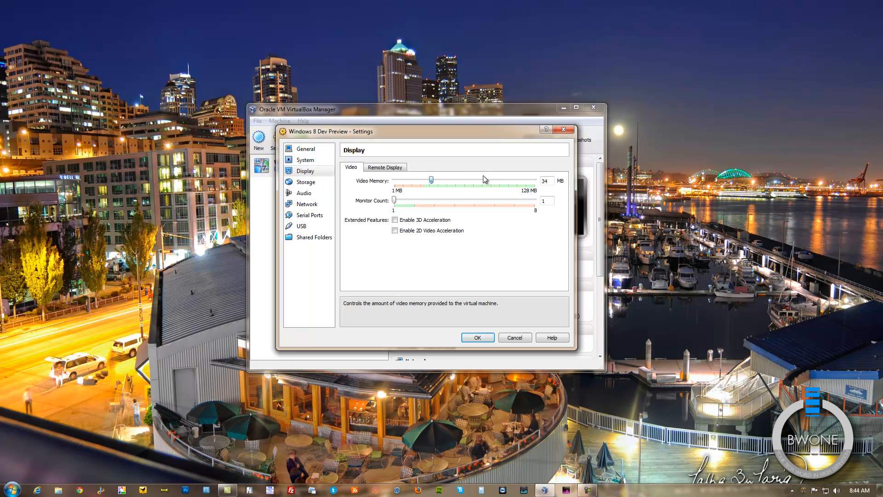
pyautogui.moveTo(431, 180); pyautogui.dragTo(534, 180)
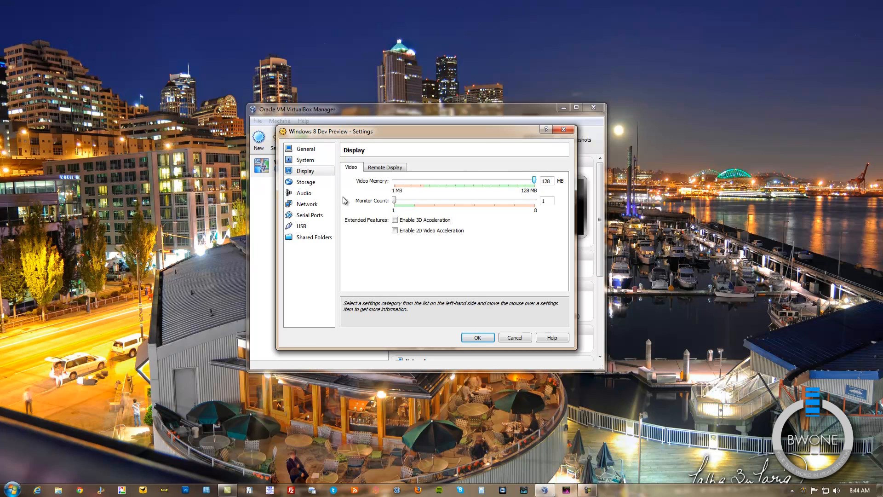
# Set the IDE controller type to ICH6.
pyautogui.click(306, 181)
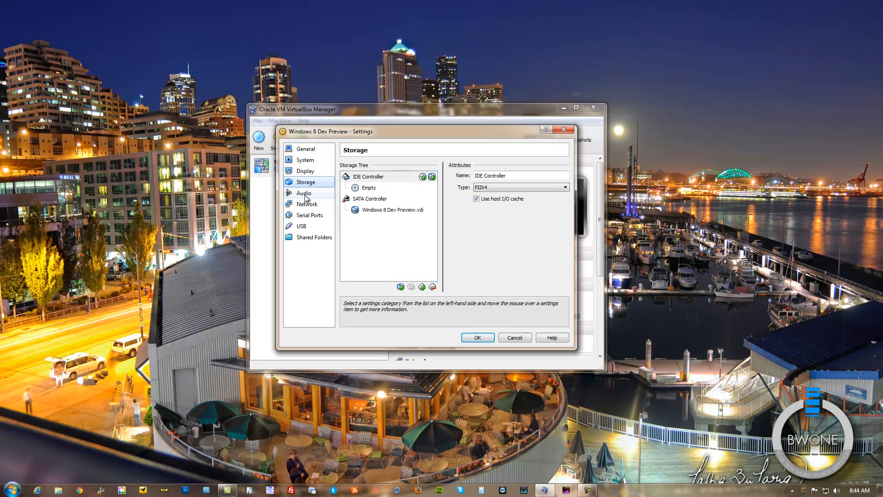
pyautogui.click(564, 187)
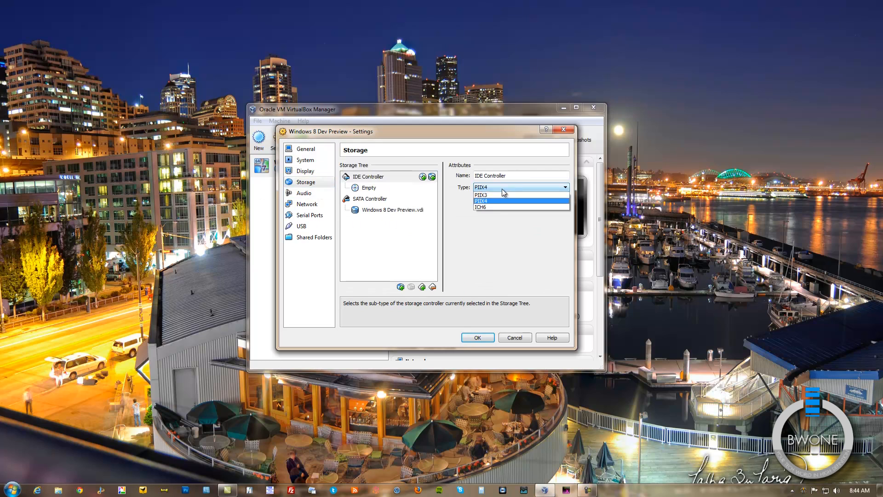
pyautogui.click(480, 206)
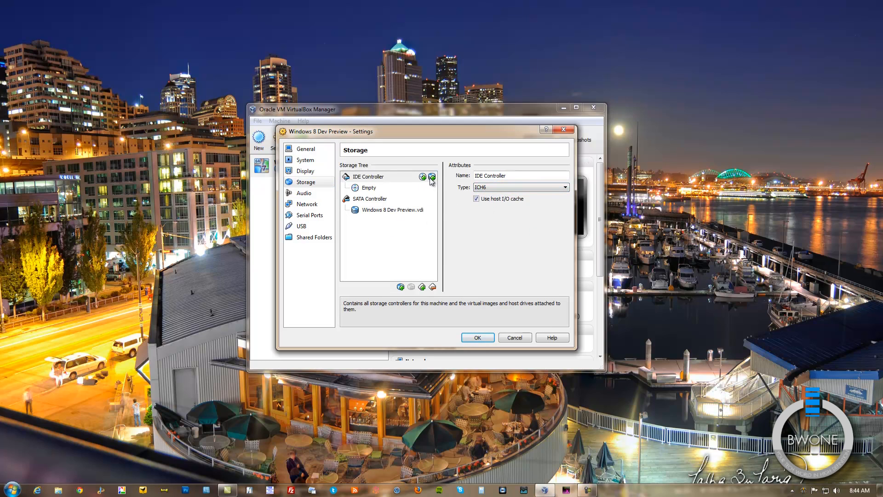
# Load the Windows Developer Preview 64-bit ISO from the Desktop into the CD/DVD drive.
pyautogui.click(369, 188)
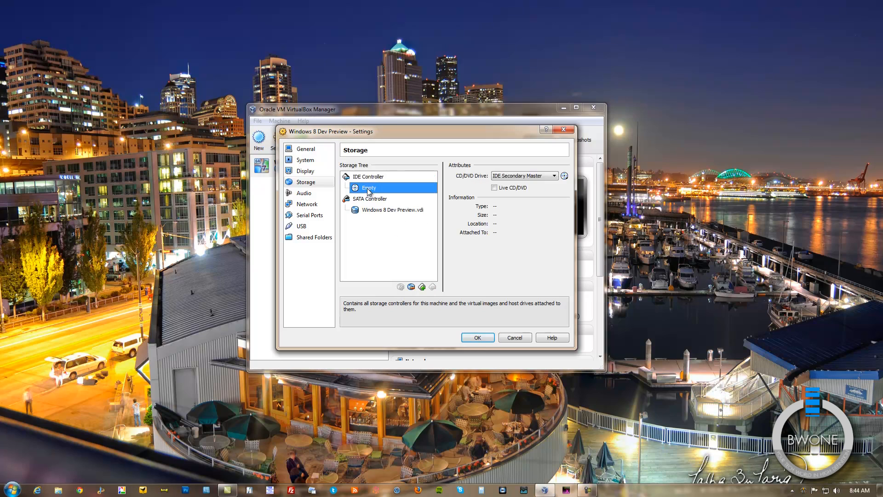
pyautogui.moveTo(565, 175)
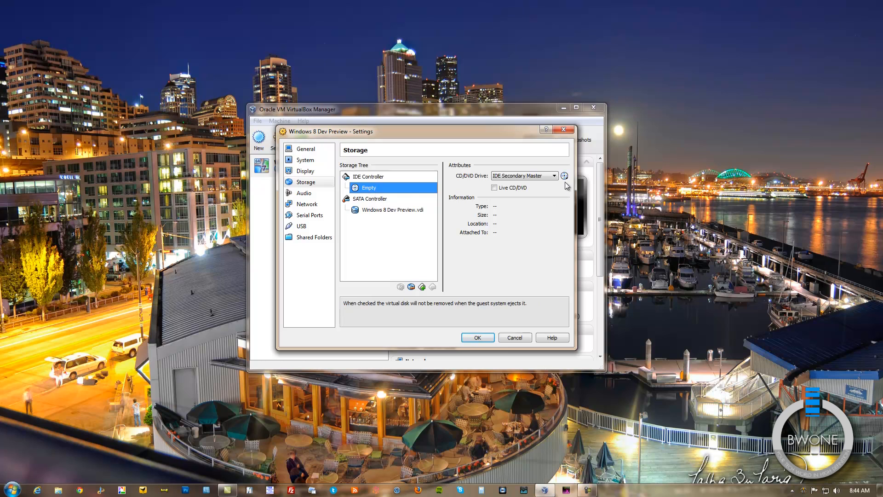
pyautogui.click(564, 176)
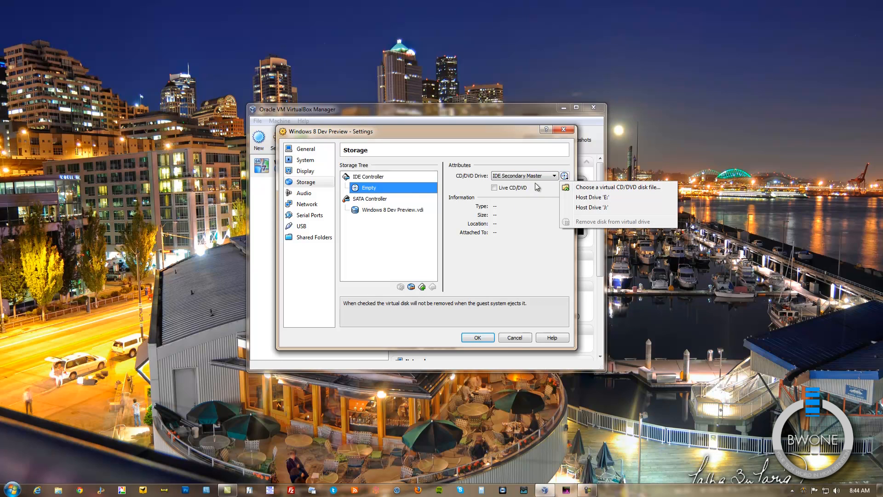
pyautogui.click(616, 187)
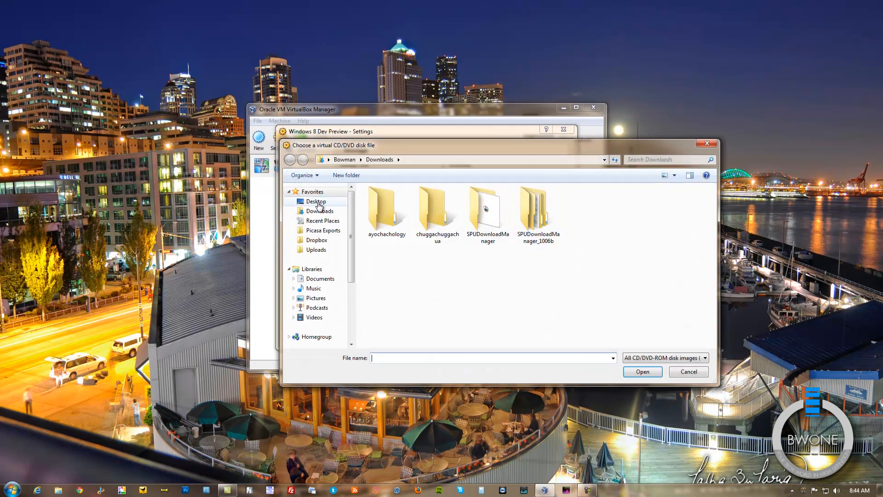
pyautogui.click(316, 201)
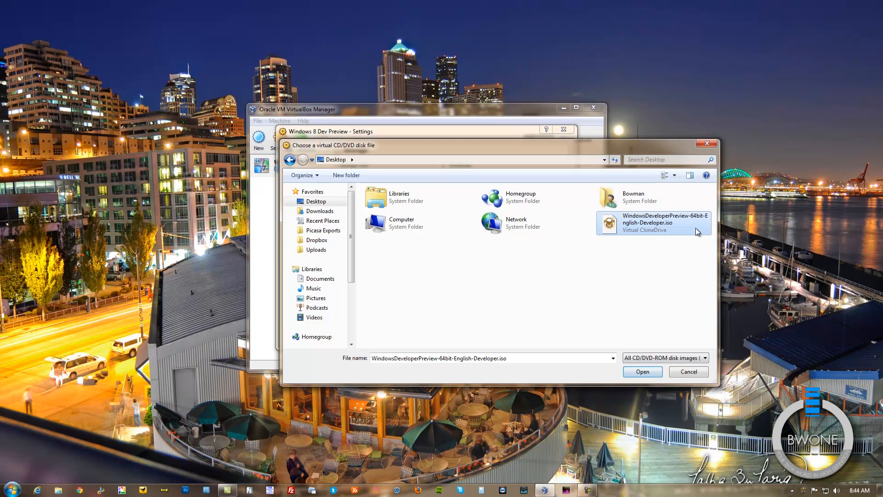
pyautogui.click(641, 371)
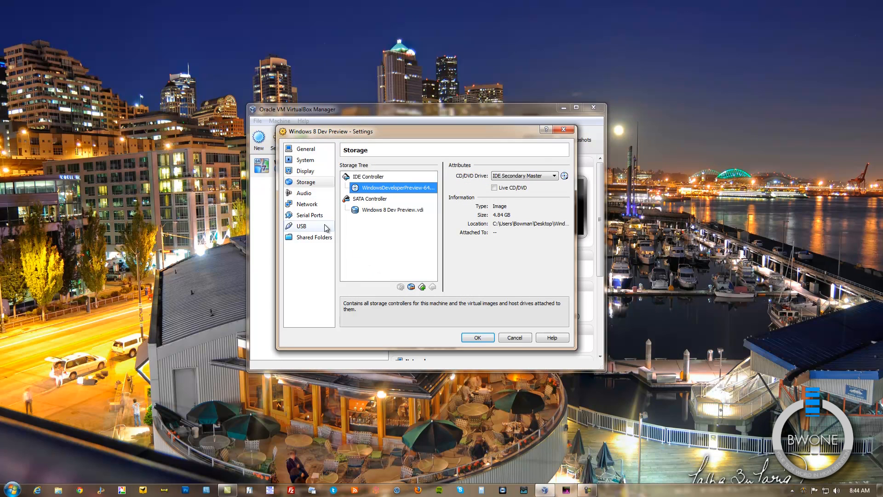
# Review the network adapter's advanced options and save the settings.
pyautogui.click(307, 204)
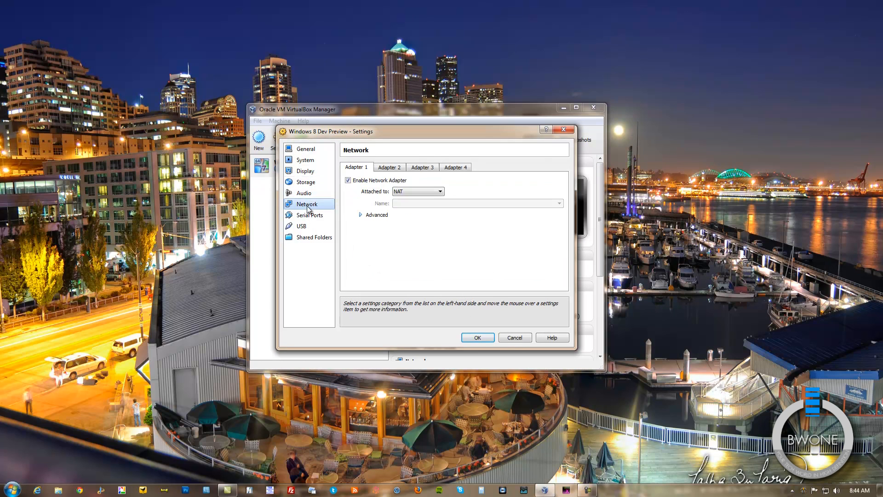
pyautogui.click(361, 215)
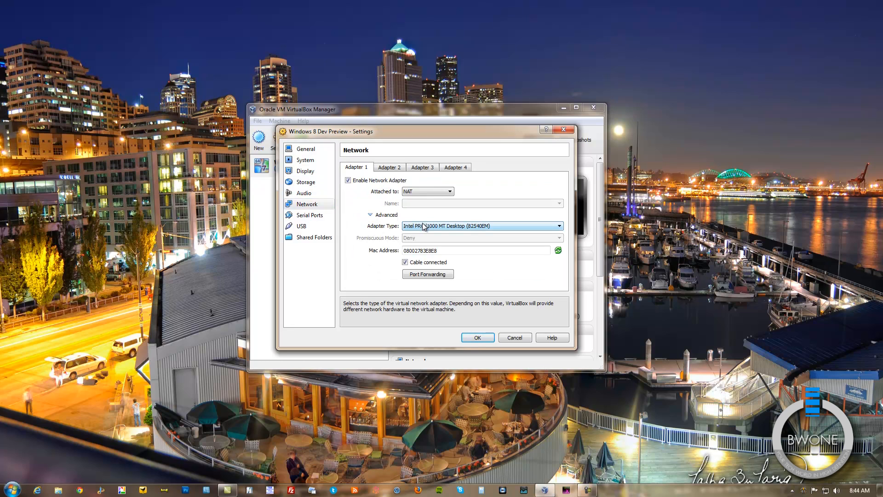
pyautogui.click(374, 214)
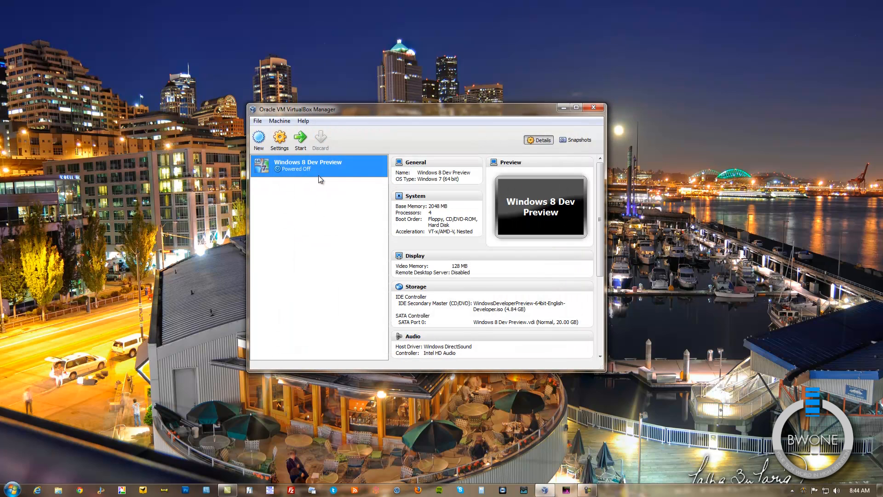
# Start the Windows 8 Dev Preview machine and stop the mouse-integration notice reappearing.
pyautogui.rightClick(318, 166)
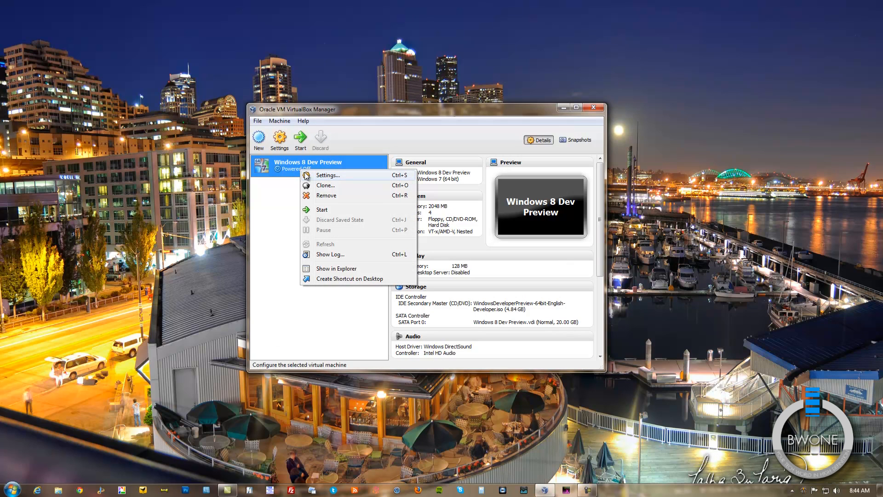
pyautogui.click(322, 208)
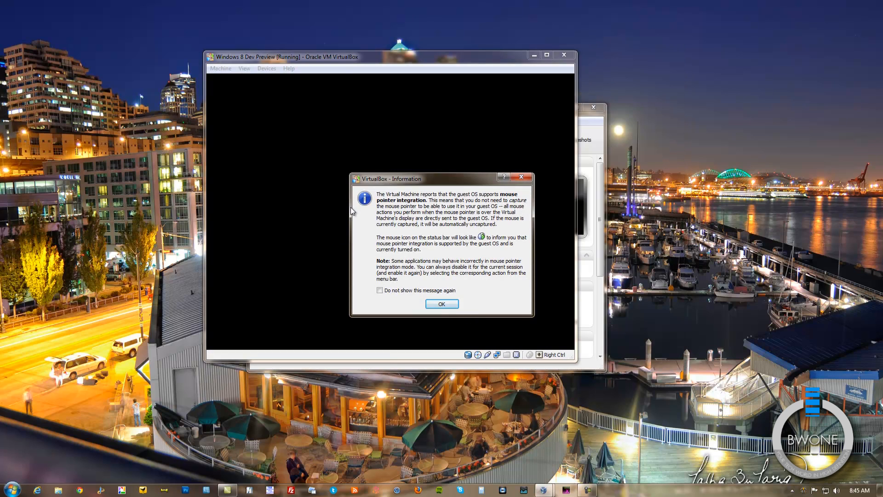
pyautogui.click(379, 290)
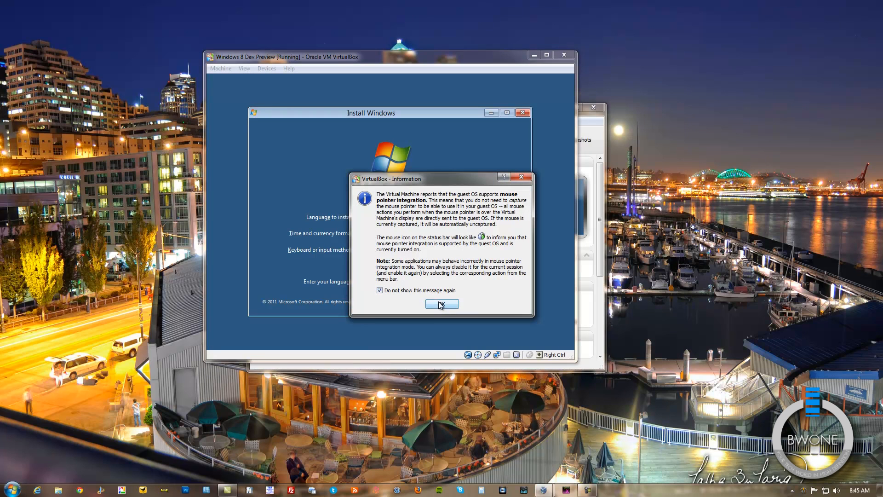
# Dismiss the mouse notice and accept English language with US keyboard.
pyautogui.click(441, 304)
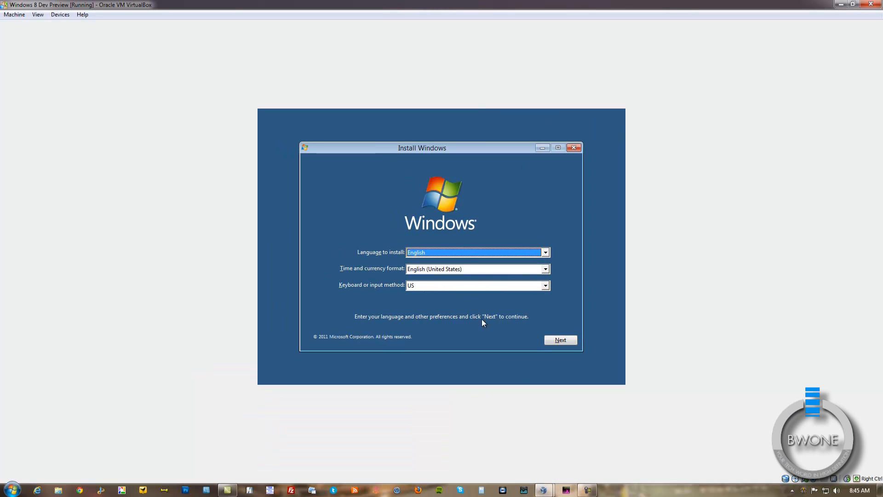
pyautogui.moveTo(489, 339)
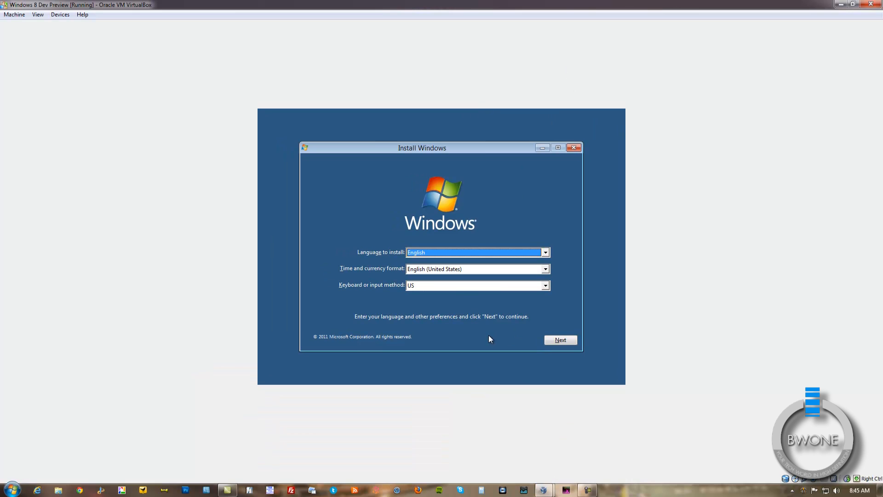
pyautogui.click(560, 340)
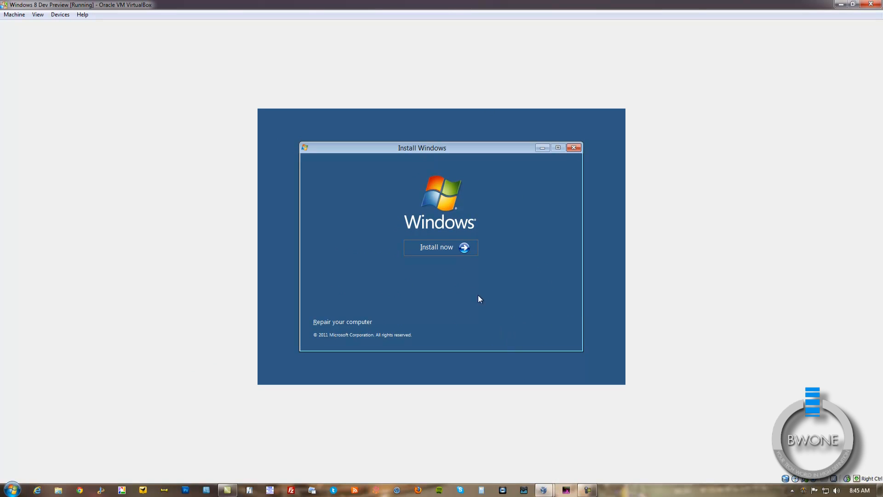
# Accept the license terms and install Windows onto Disk 0's 20 GB unallocated space.
pyautogui.click(440, 247)
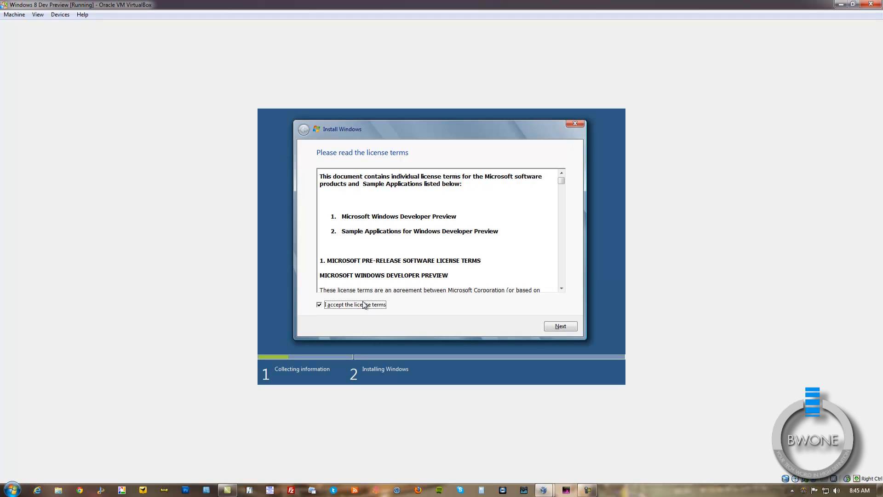
pyautogui.click(559, 326)
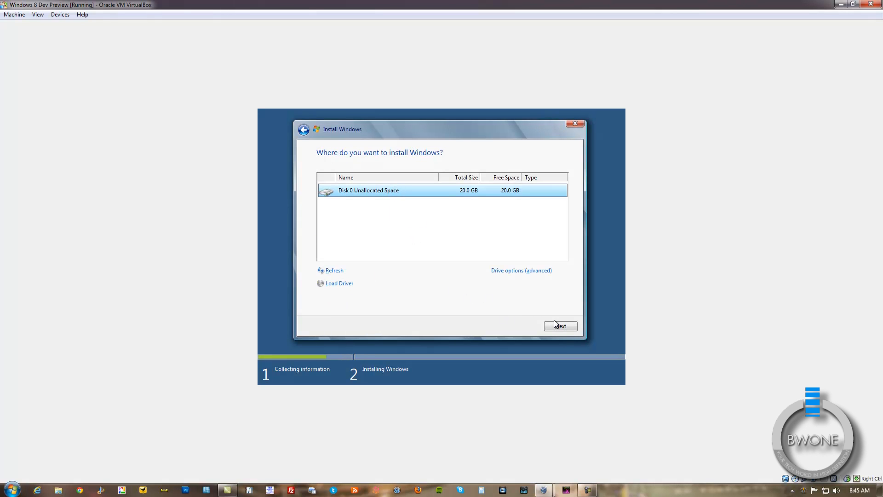
pyautogui.click(560, 326)
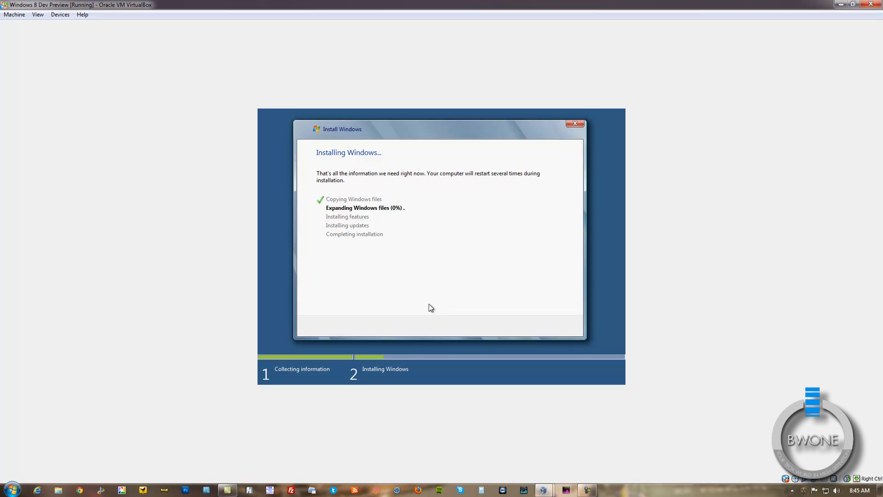
pyautogui.moveTo(604, 373)
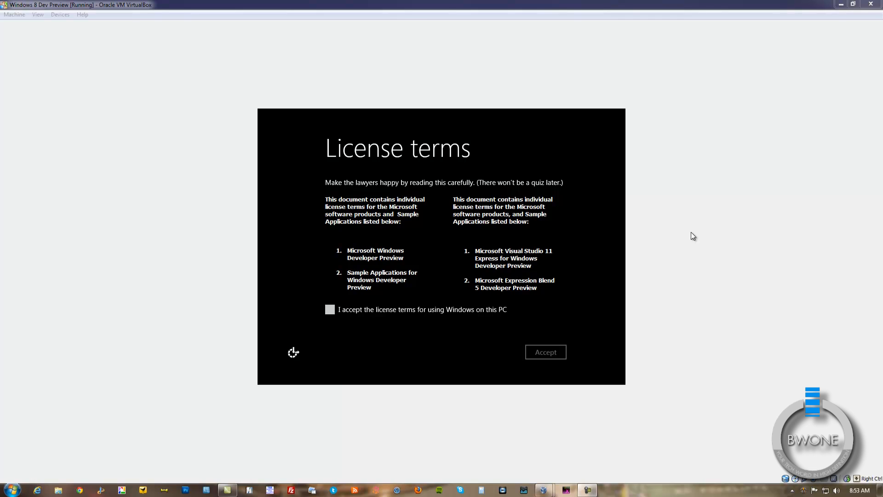
# Accept the Windows license terms and name the PC 'bwone'.
pyautogui.click(329, 309)
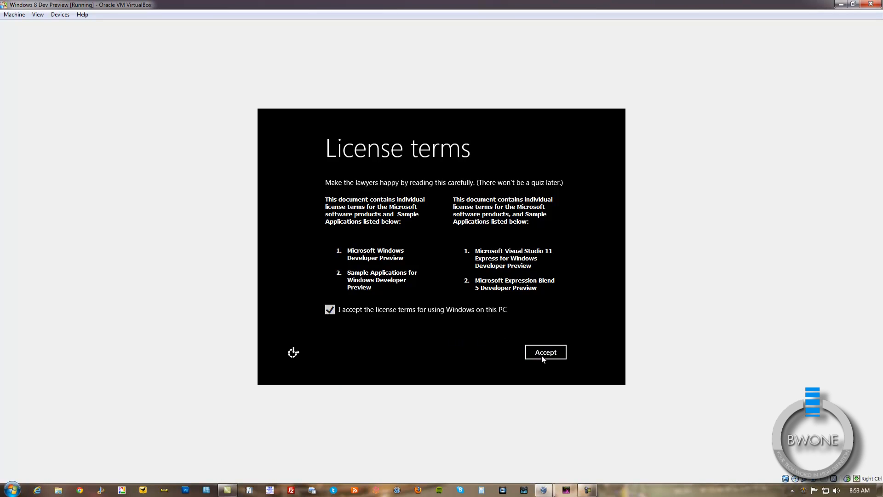
pyautogui.click(544, 351)
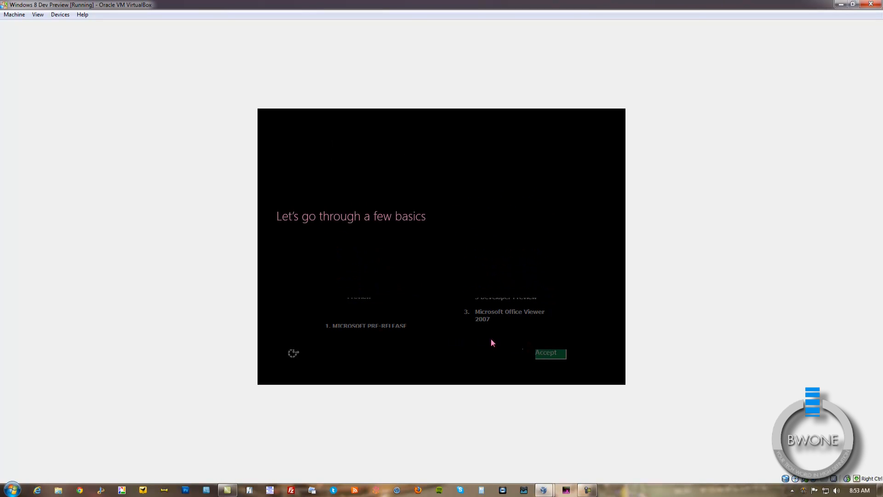
pyautogui.click(550, 353)
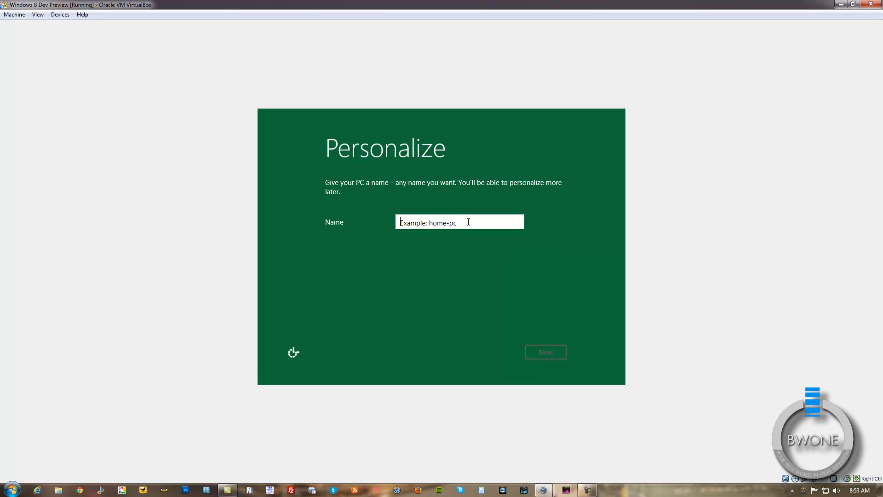
pyautogui.write('bwone')
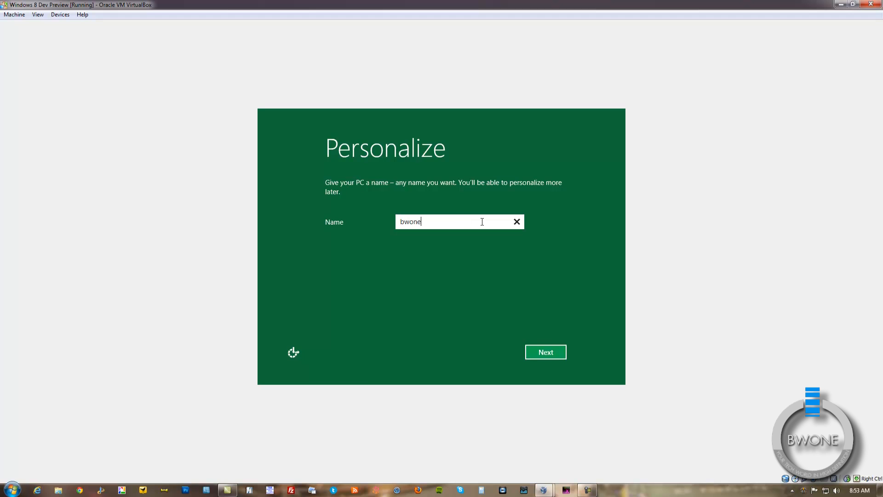
pyautogui.click(545, 351)
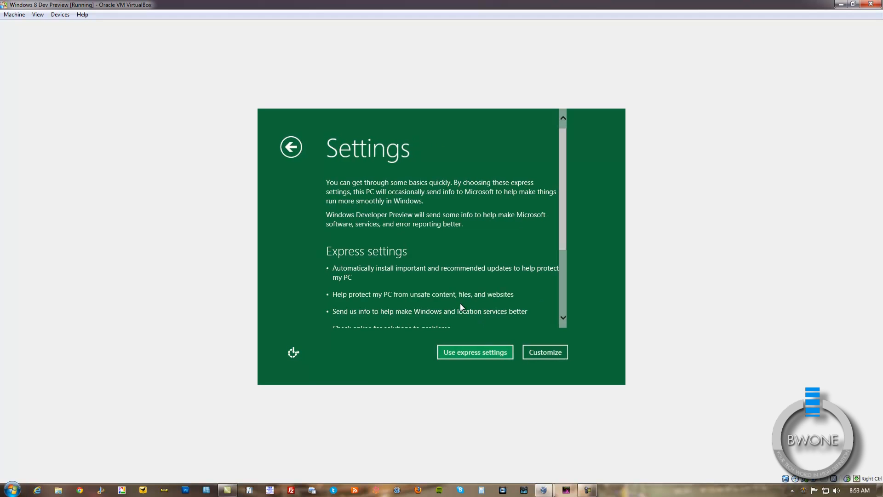
# Choose 'Yes, share and connect' and keep the default settings.
pyautogui.scroll(-3)
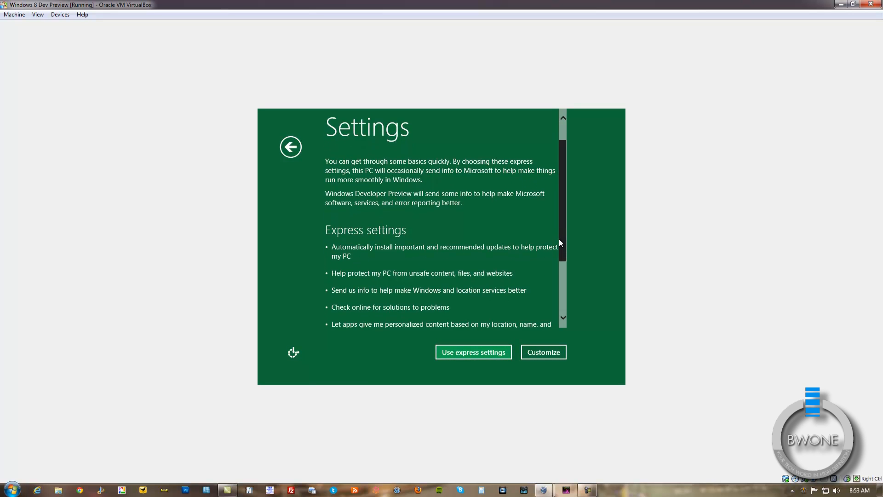
pyautogui.scroll(-3)
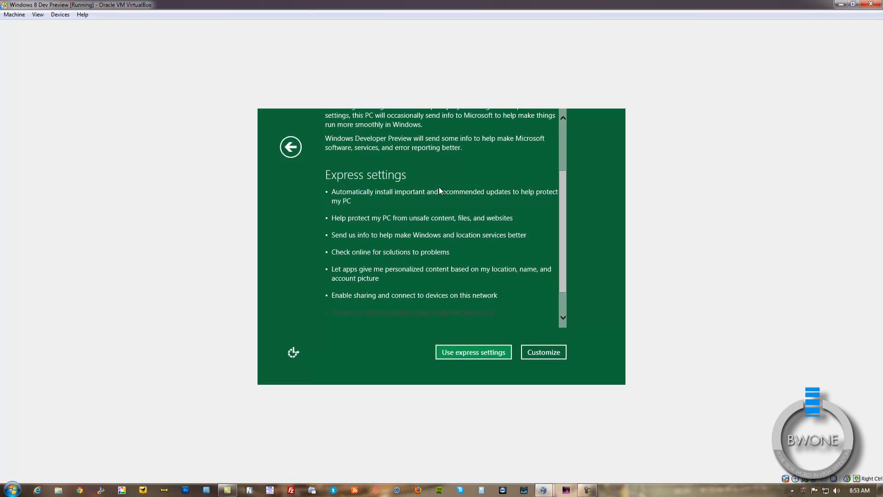
pyautogui.moveTo(418, 253)
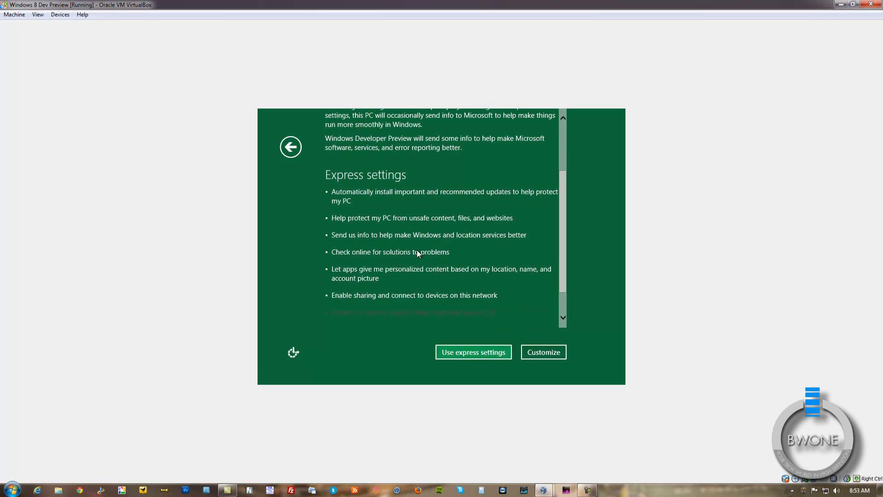
pyautogui.scroll(-3)
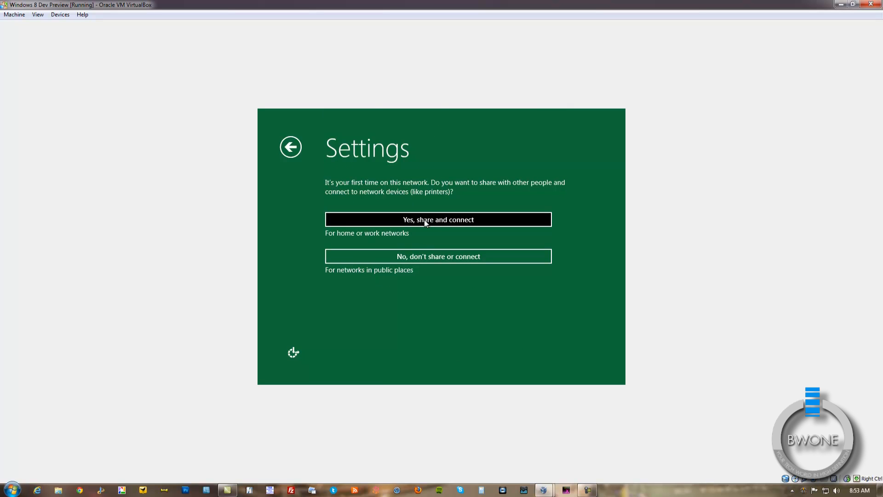
pyautogui.click(437, 219)
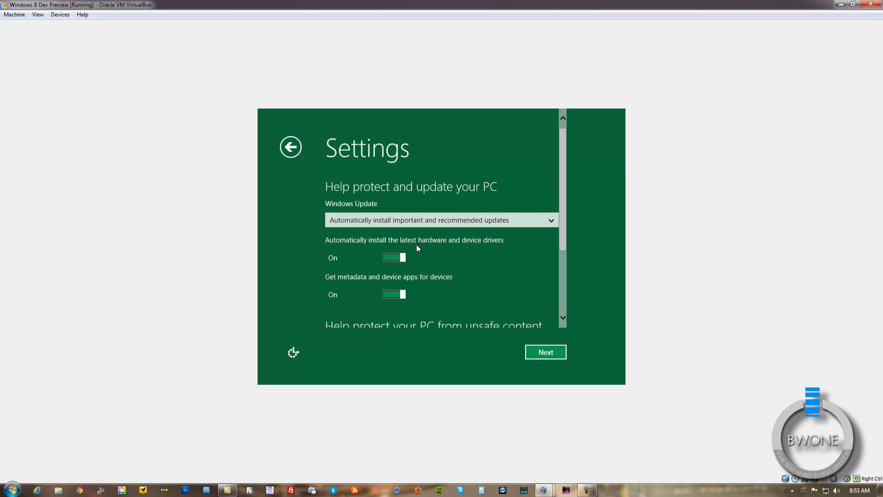
pyautogui.scroll(-3)
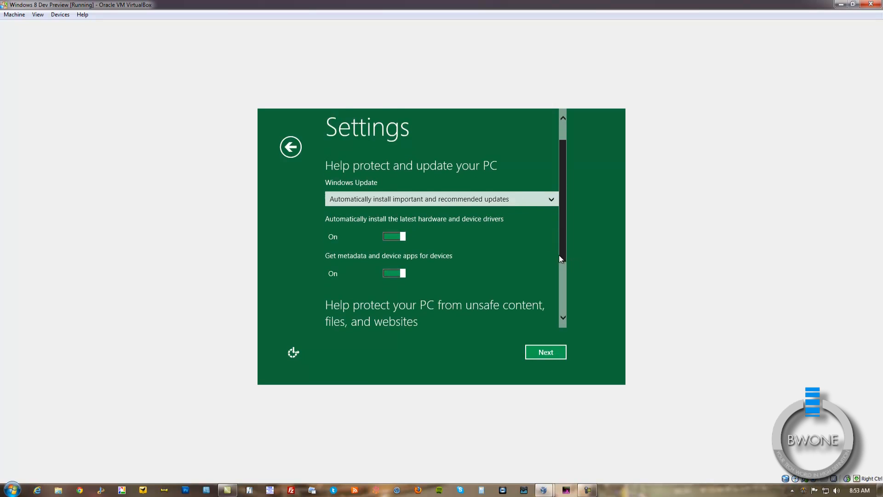
pyautogui.scroll(-3)
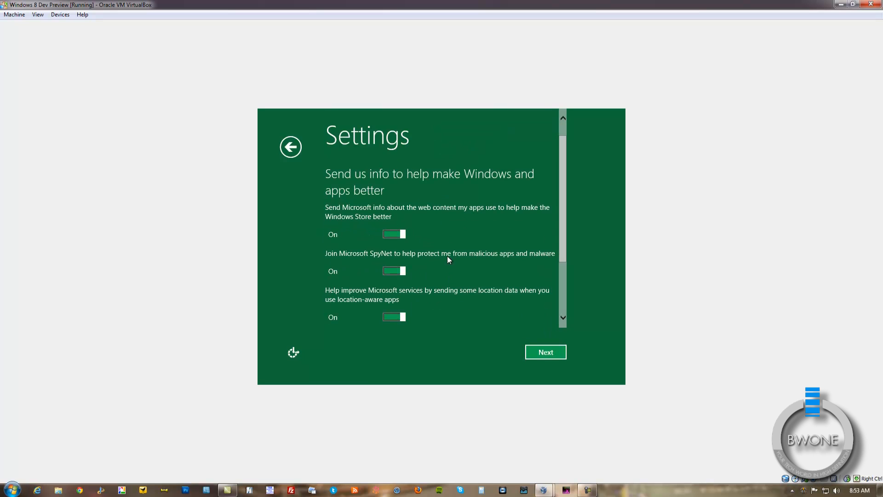
pyautogui.scroll(-3)
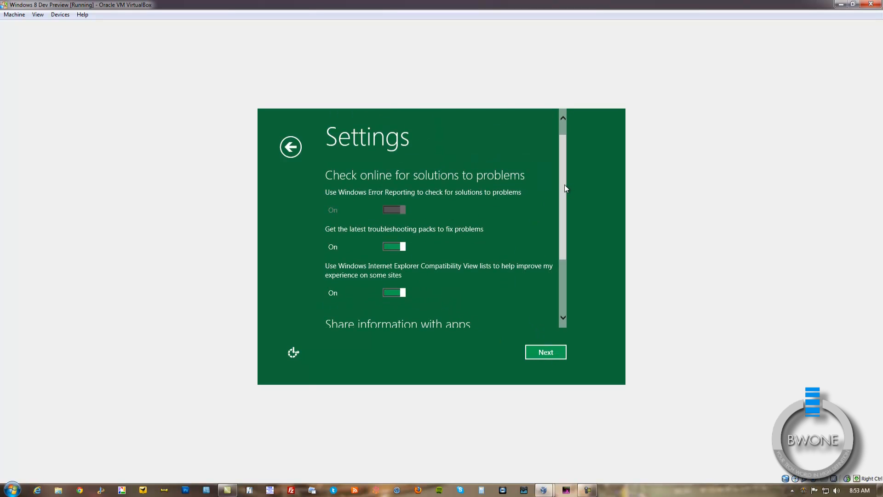
pyautogui.scroll(-3)
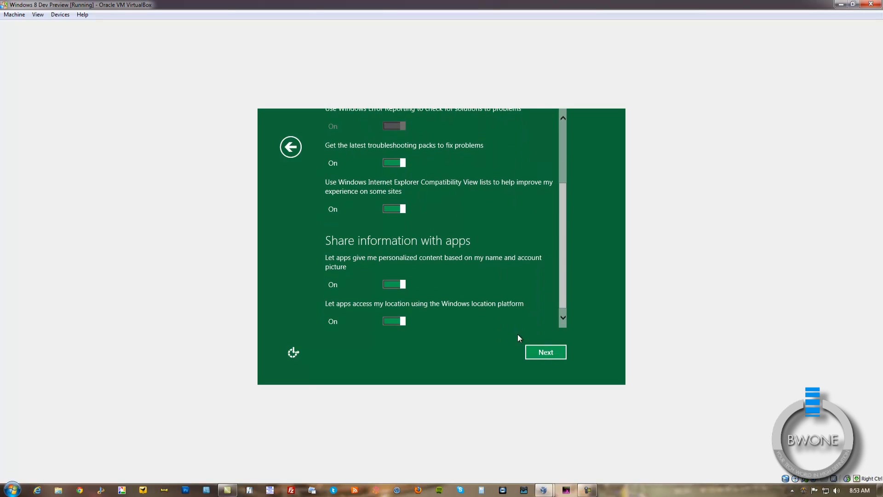
pyautogui.click(544, 352)
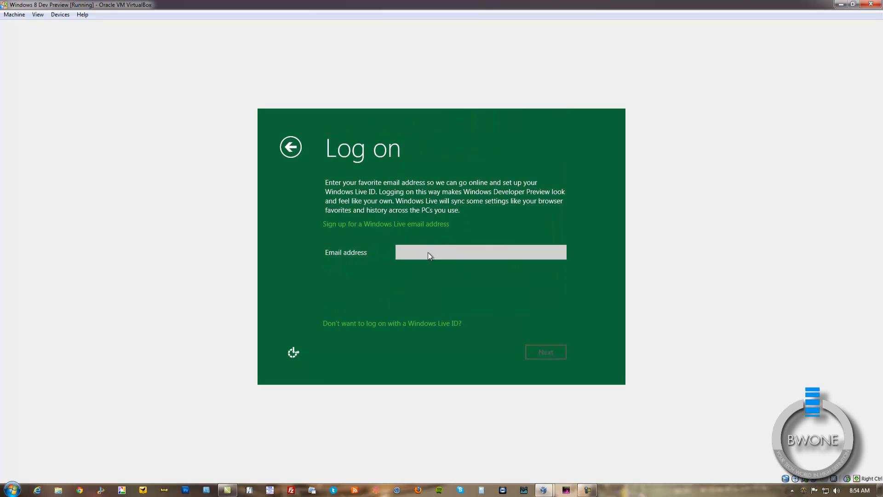
pyautogui.write('bwone')
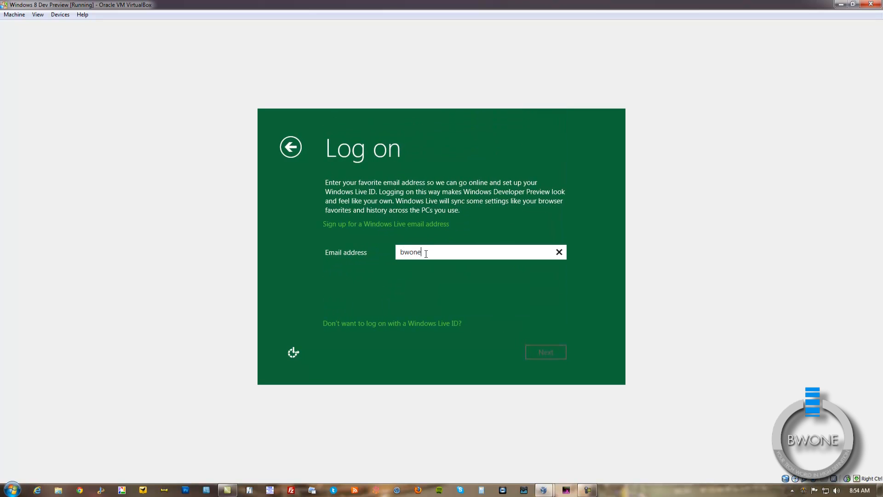
pyautogui.click(558, 251)
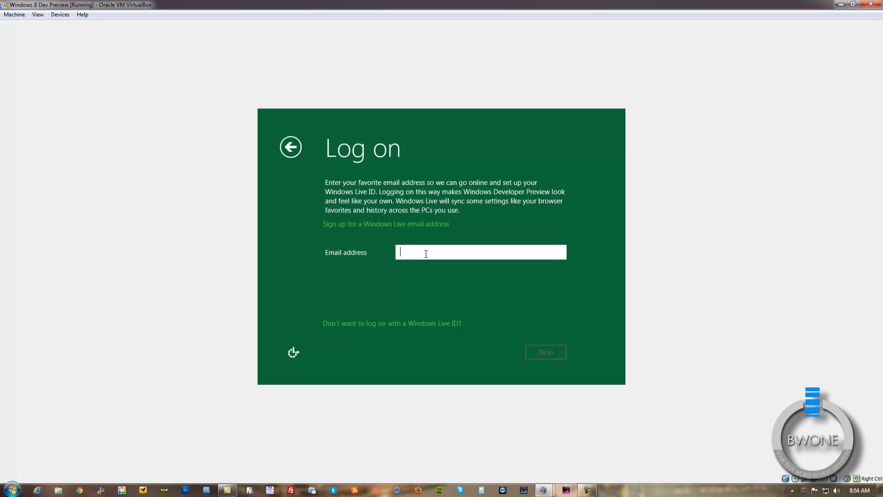
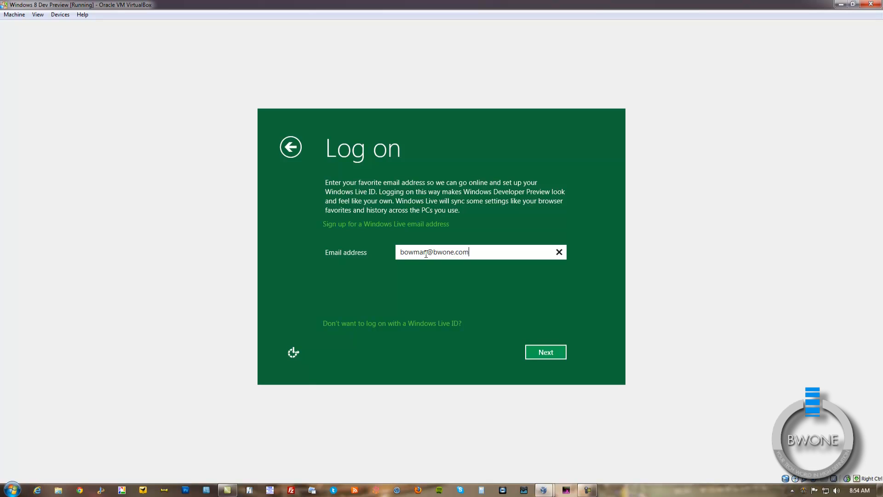
pyautogui.click(544, 351)
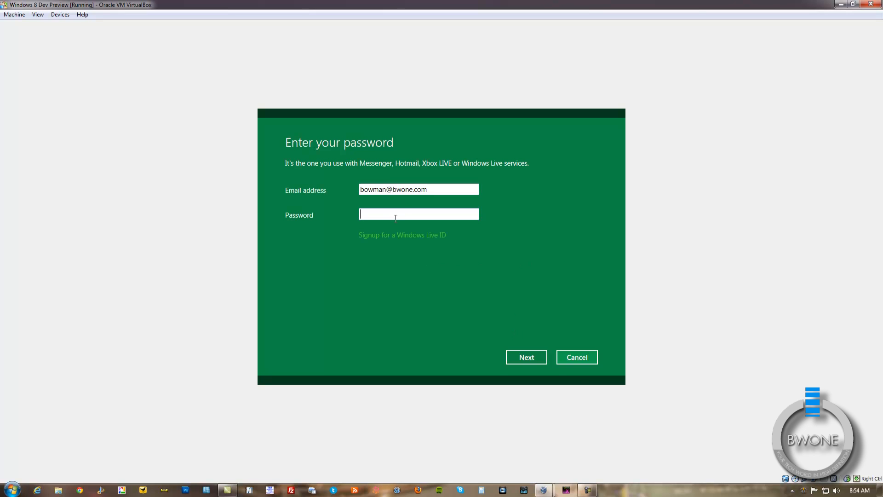
pyautogui.write('password')
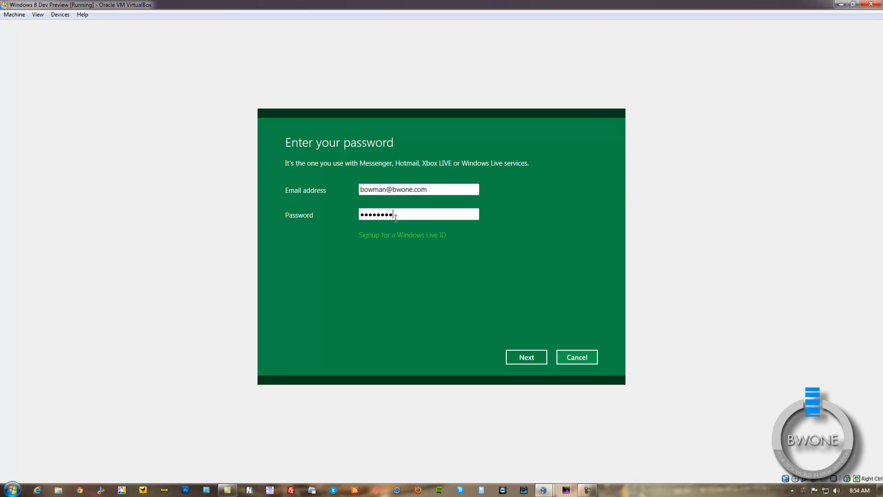
pyautogui.click(525, 356)
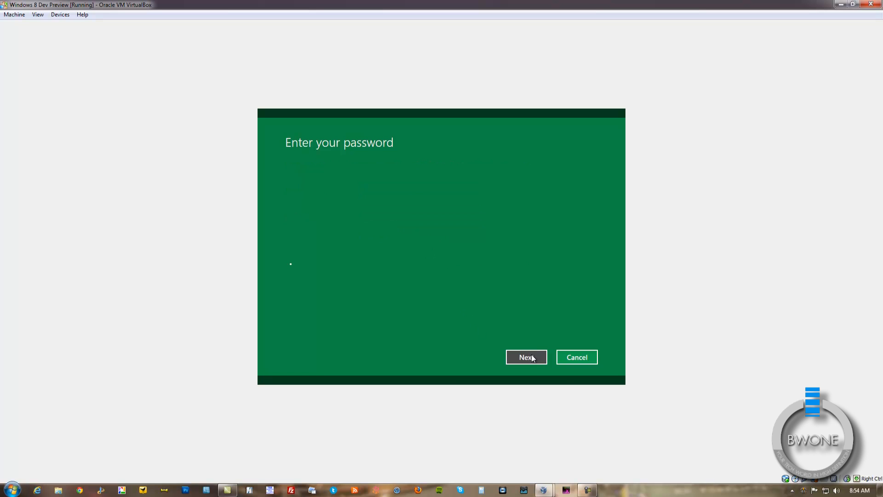
pyautogui.click(526, 357)
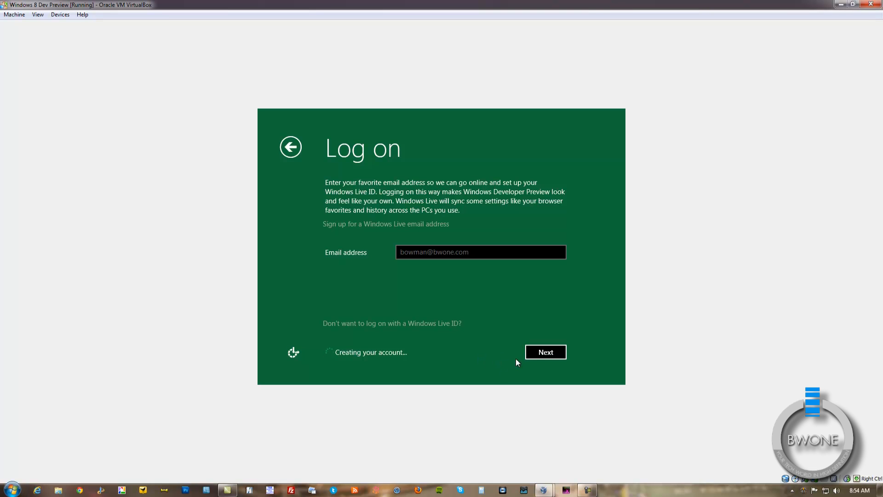
pyautogui.moveTo(443, 349)
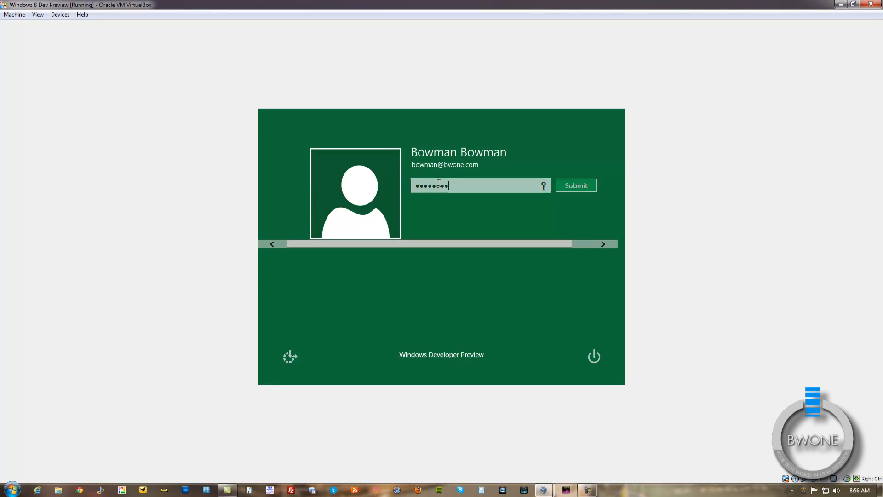
# Submit the account password at the lock screen to reach the Start screen.
pyautogui.click(575, 185)
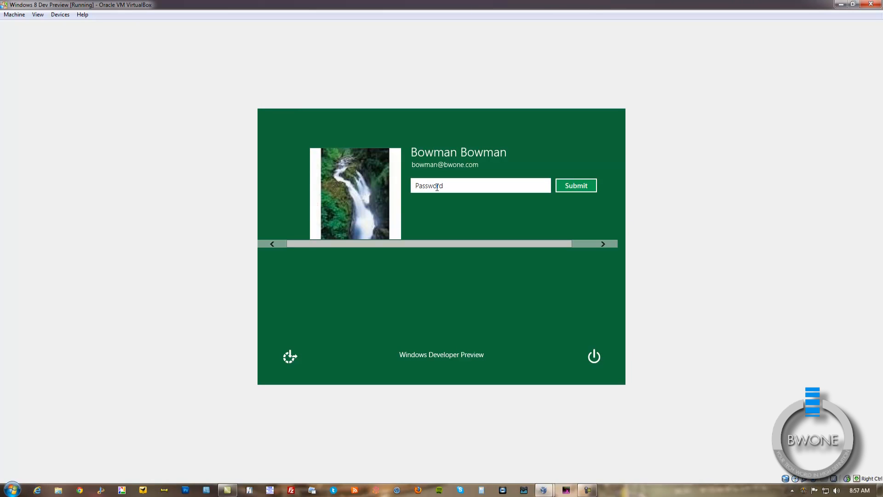
pyautogui.click(575, 185)
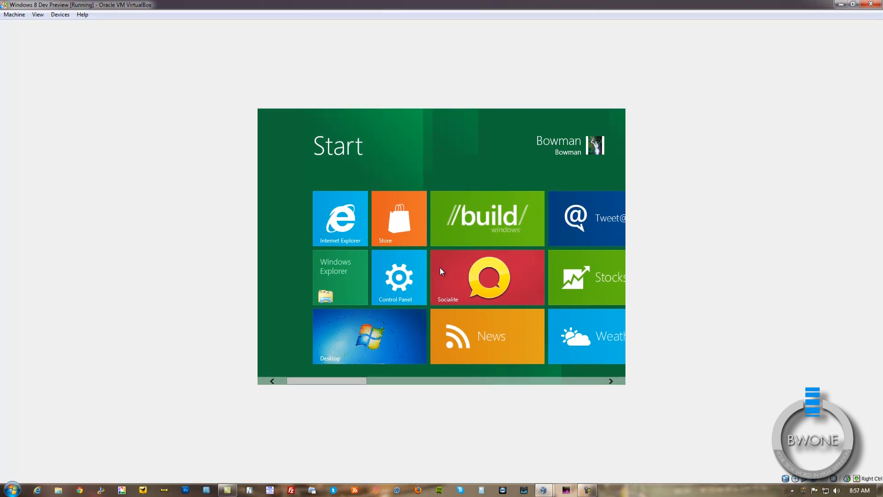
pyautogui.moveTo(346, 271)
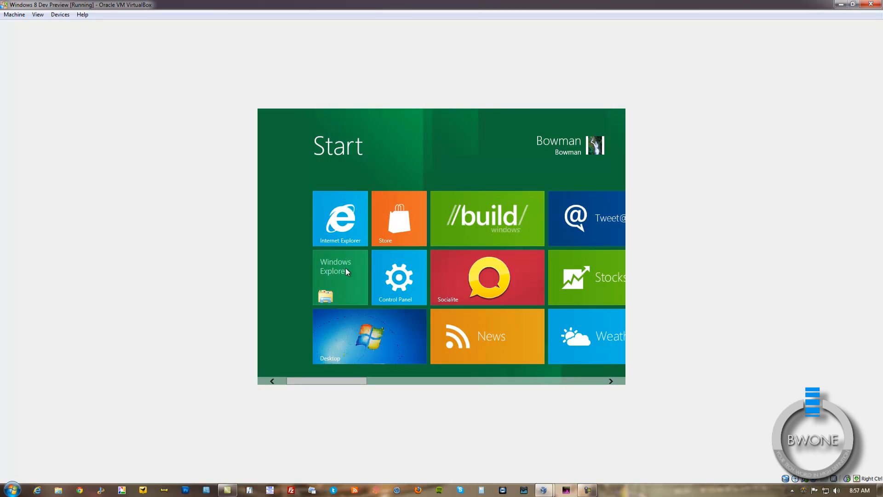
pyautogui.hscroll(3)
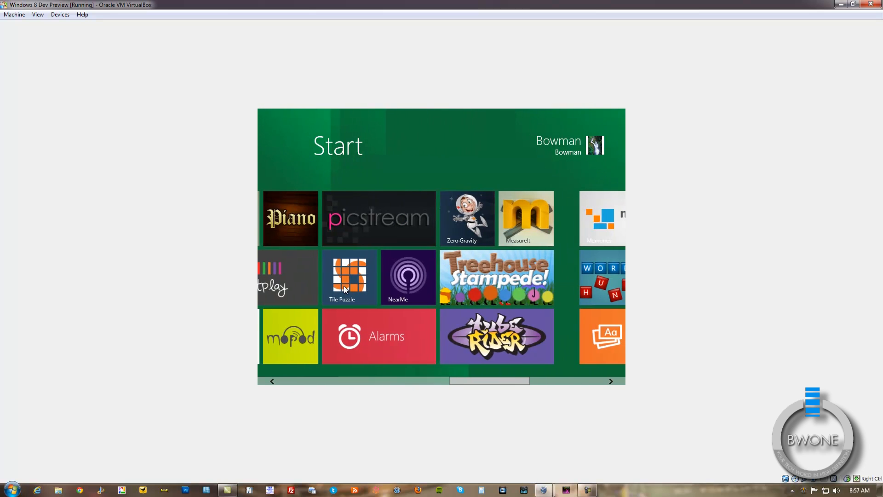
pyautogui.hscroll(3)
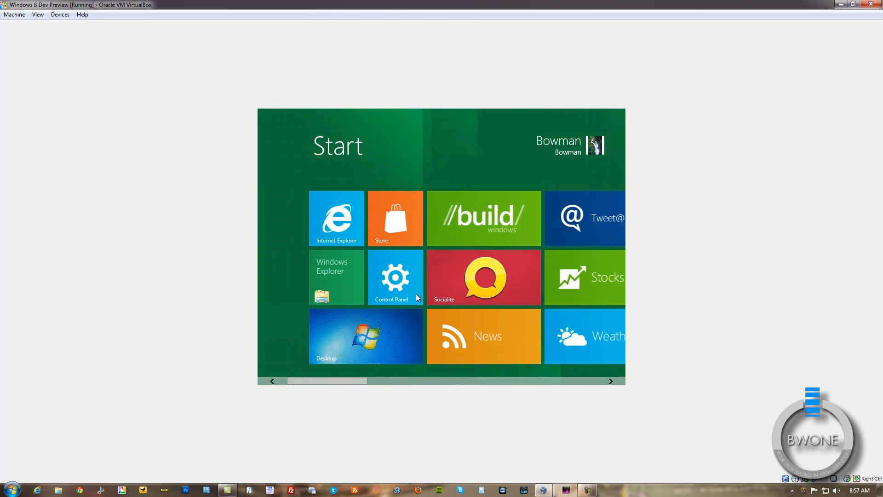
pyautogui.hscroll(3)
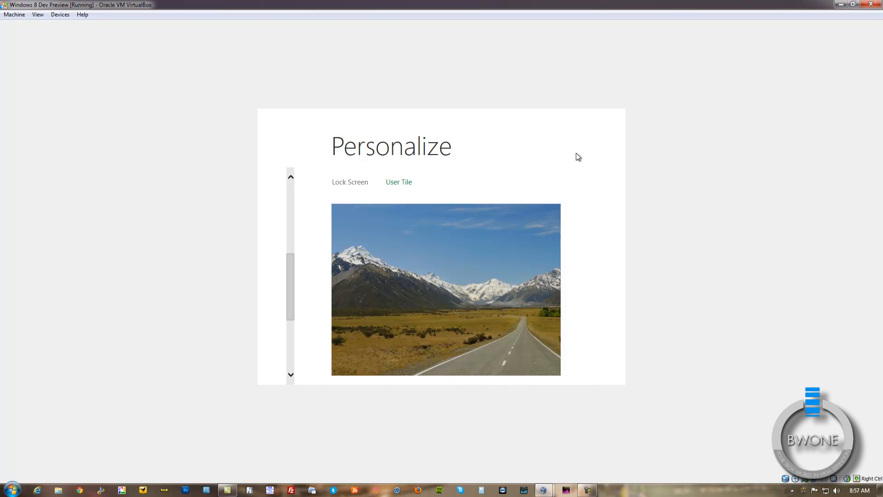
pyautogui.scroll(-3)
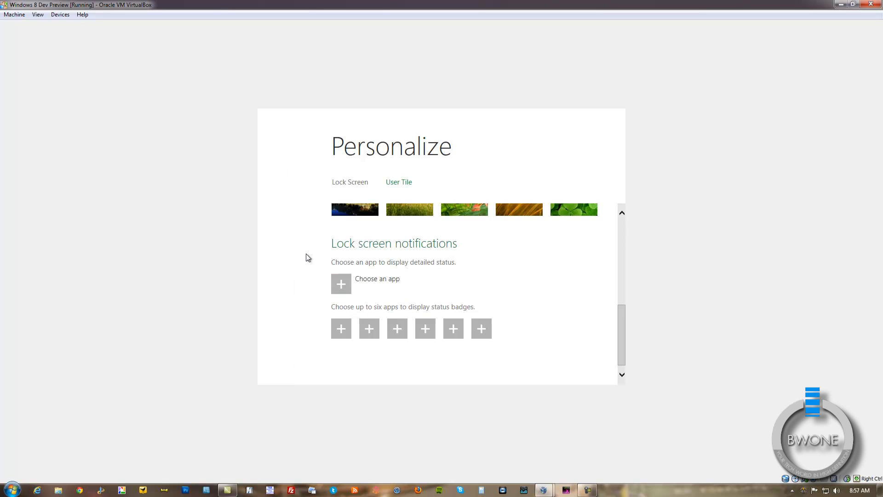
pyautogui.moveTo(309, 299)
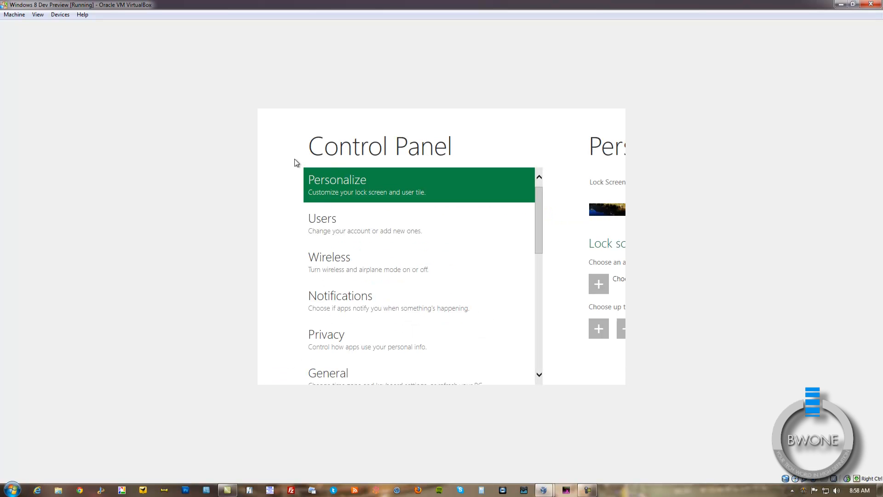
pyautogui.moveTo(324, 161)
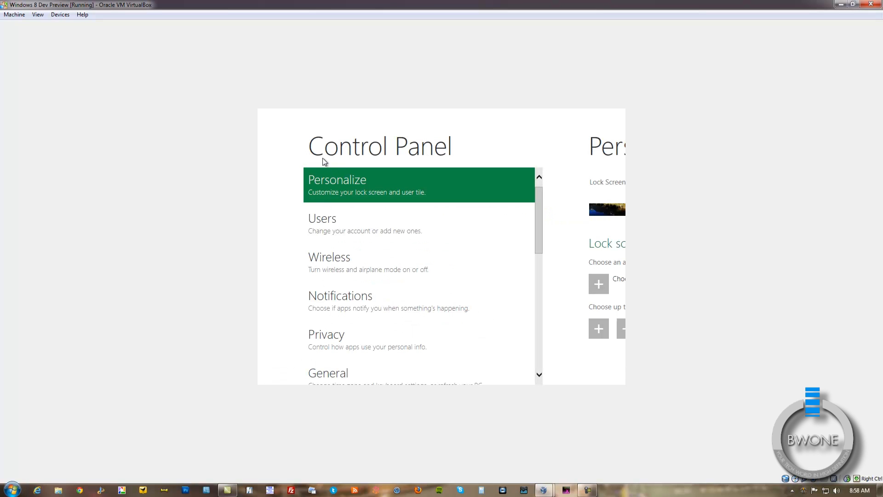
pyautogui.moveTo(467, 186)
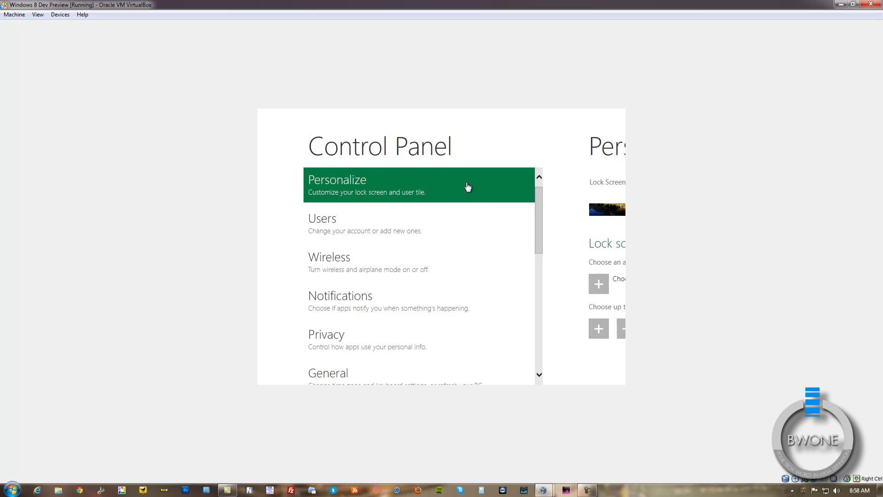
pyautogui.scroll(-3)
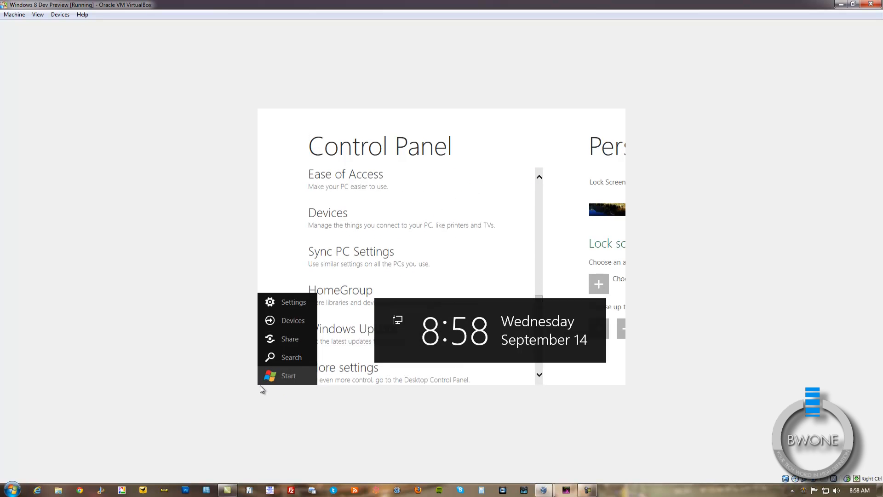
pyautogui.click(288, 376)
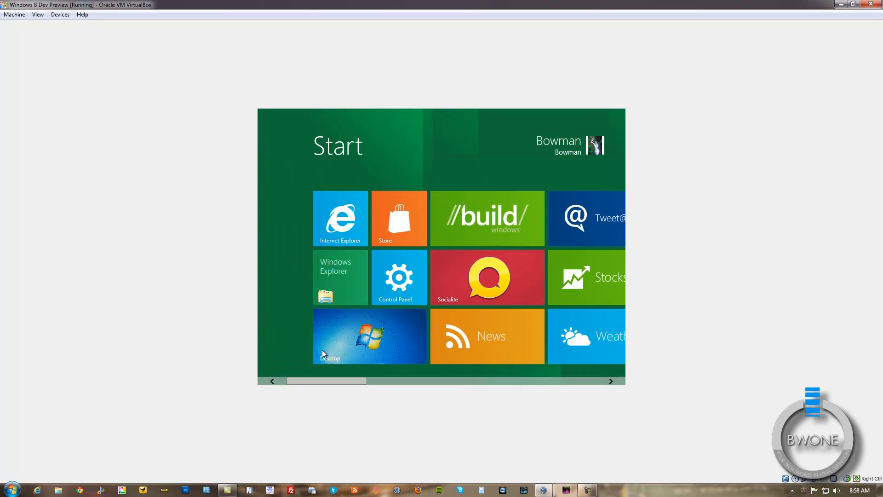